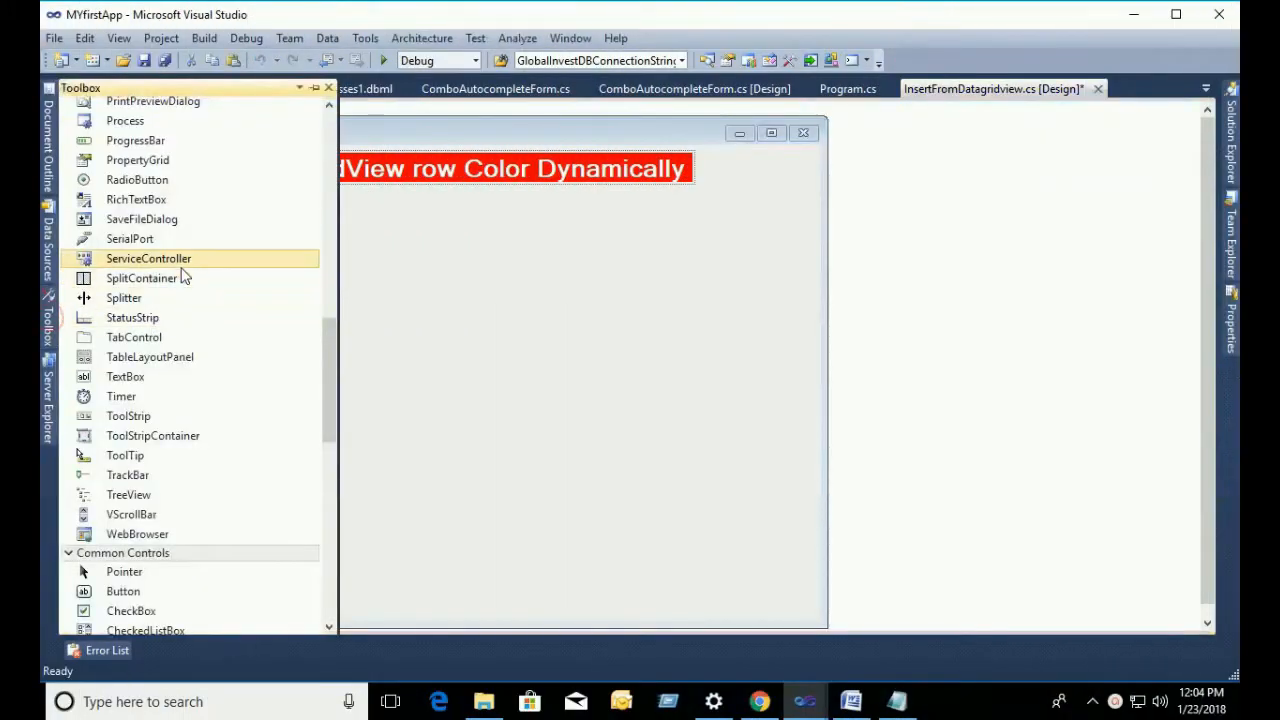
Step: Add a DataGridView from the Toolbox, enlarge it below the title, and re-centre the title banner
{"action": "type", "text": "dat"}
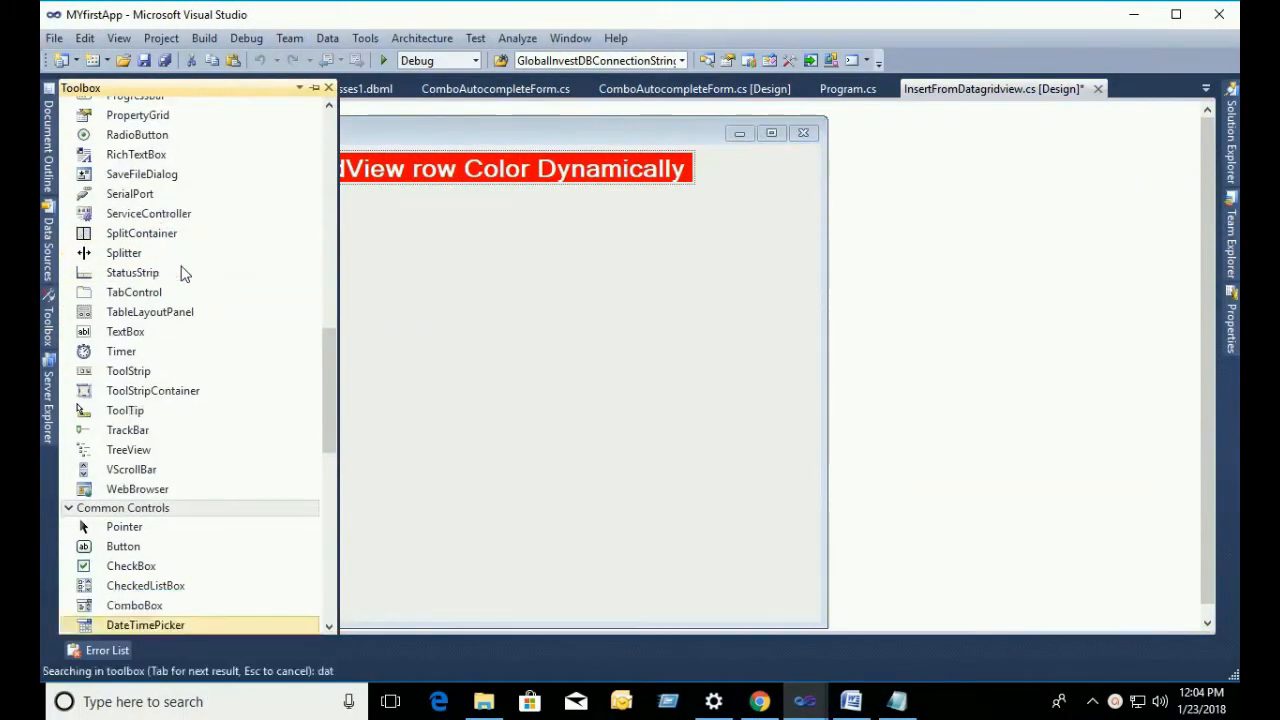
{"action": "scroll", "scroll_direction": "down", "scroll_amount": 3}
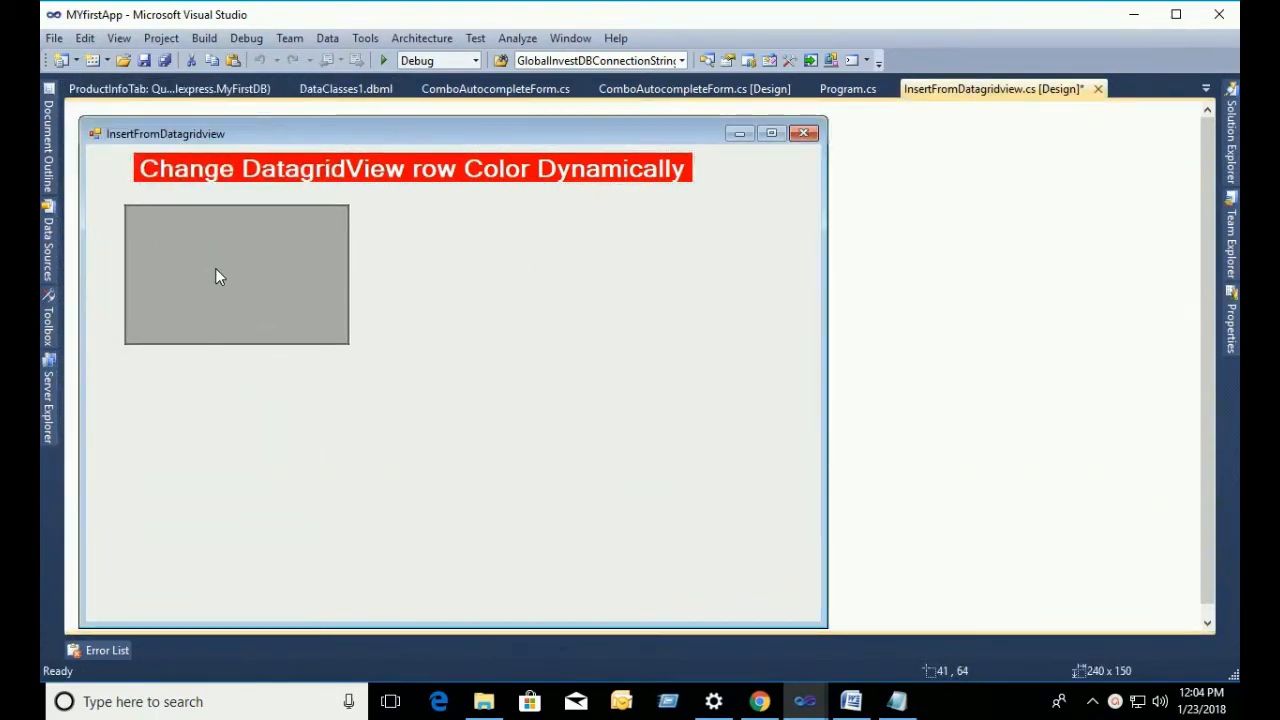
{"action": "left_click", "coordinate": [237, 275]}
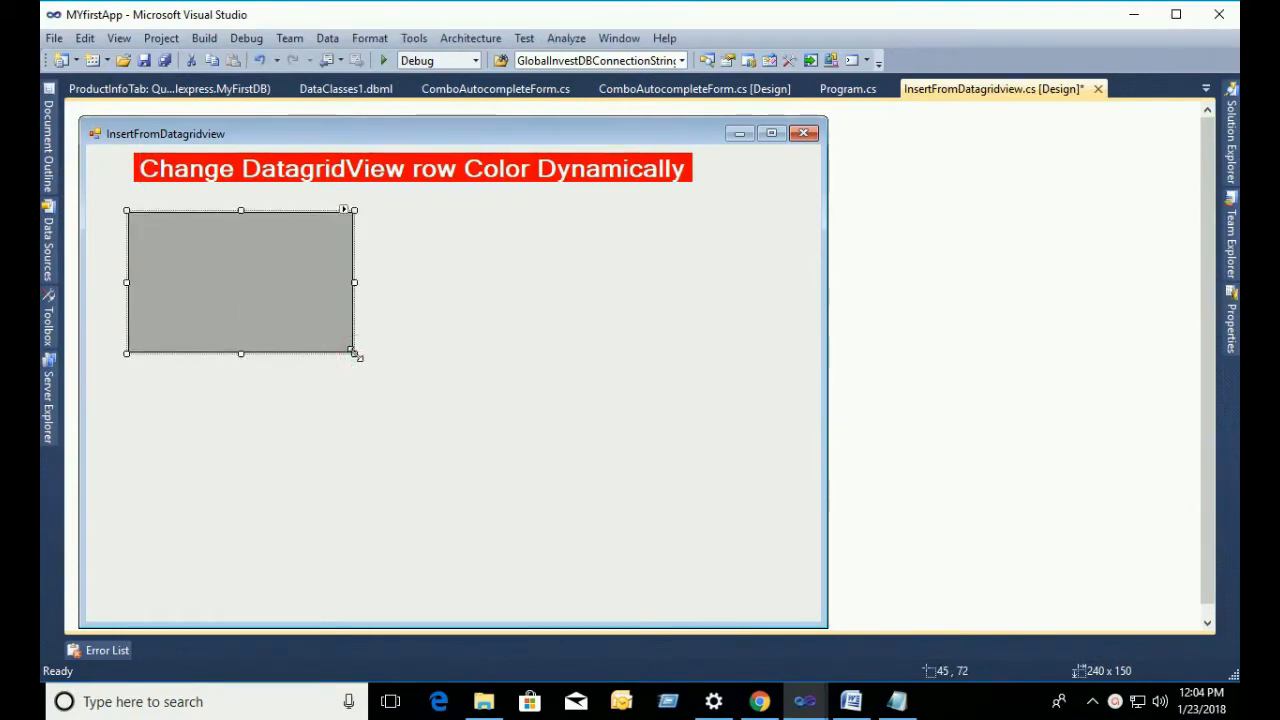
{"action": "left_click_drag", "start_coordinate": [354, 353], "coordinate": [768, 573]}
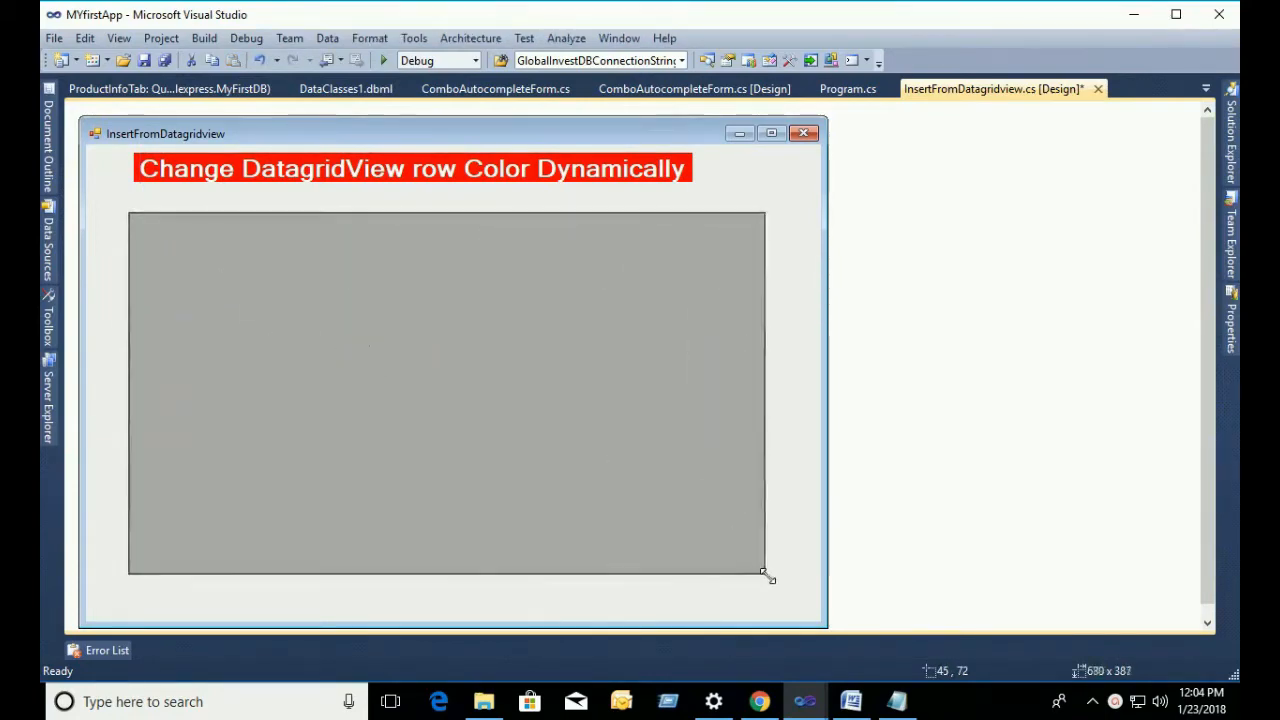
{"action": "left_click_drag", "start_coordinate": [770, 578], "coordinate": [785, 580]}
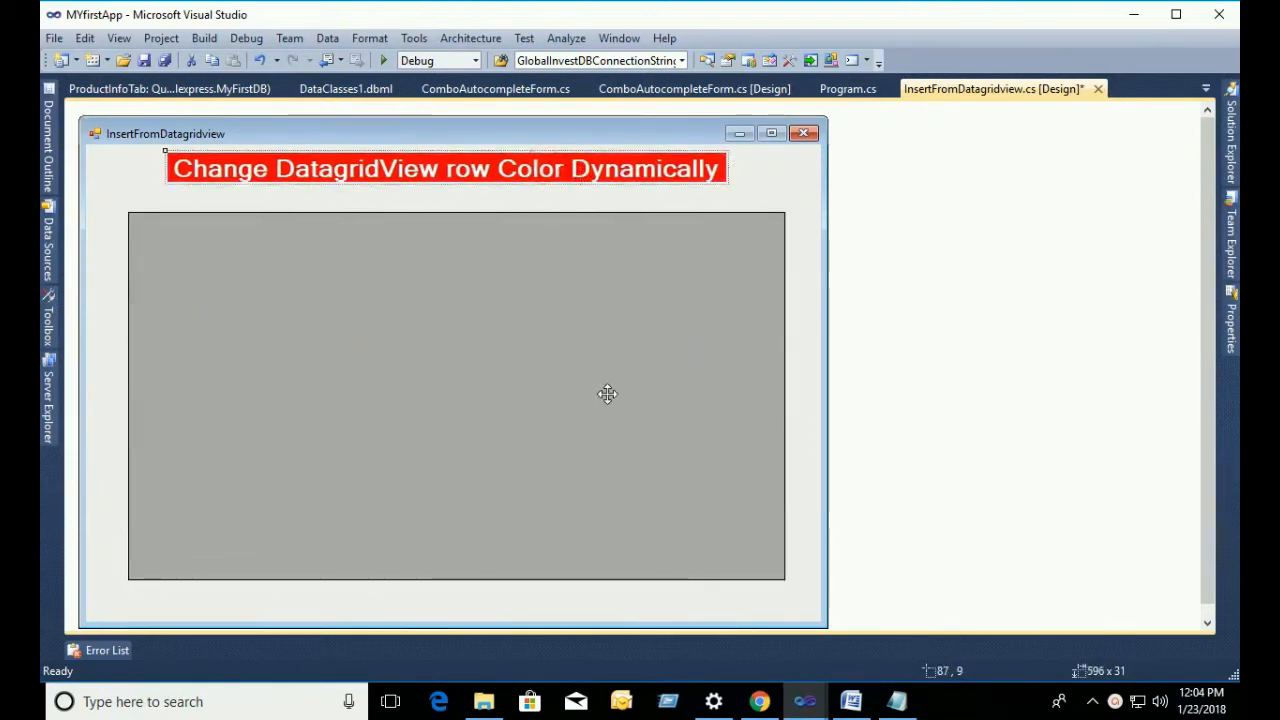
{"action": "mouse_move", "coordinate": [845, 332]}
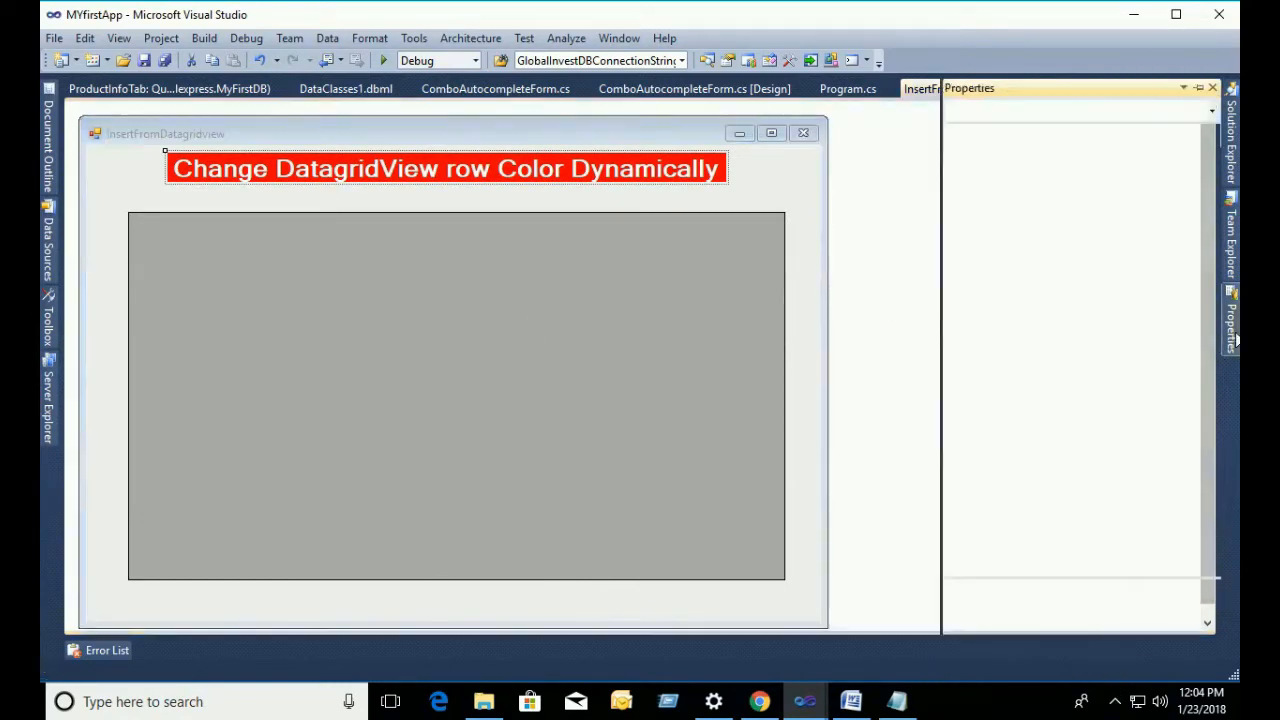
Step: Set dataGridView1's DefaultCellStyle font size to 14 in the cell style editor
{"action": "left_click", "coordinate": [446, 168]}
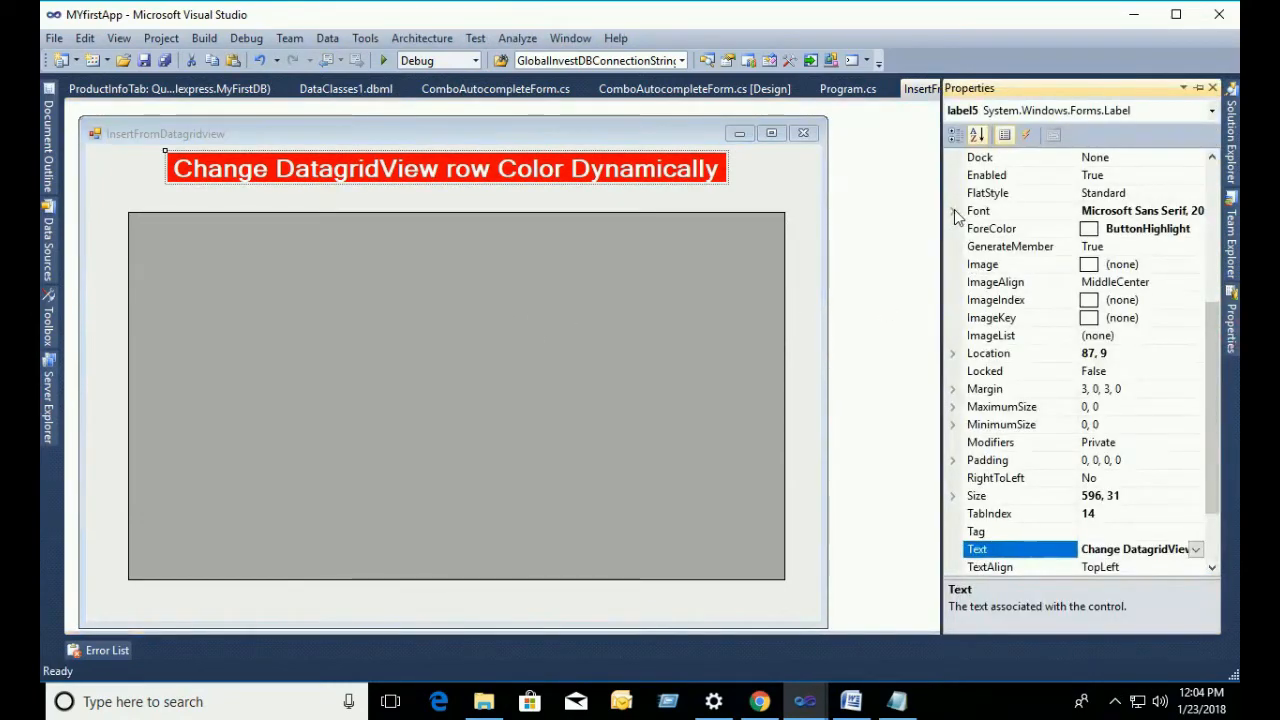
{"action": "left_click", "coordinate": [455, 395]}
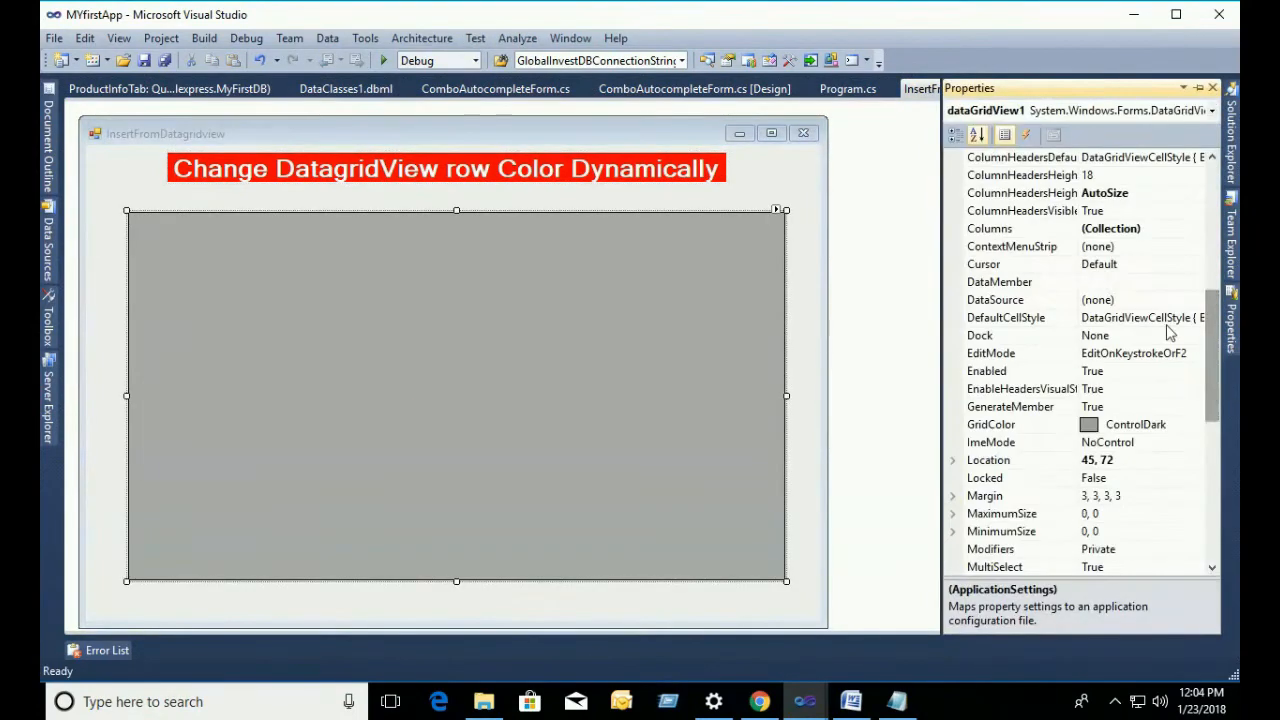
{"action": "left_click", "coordinate": [1005, 317]}
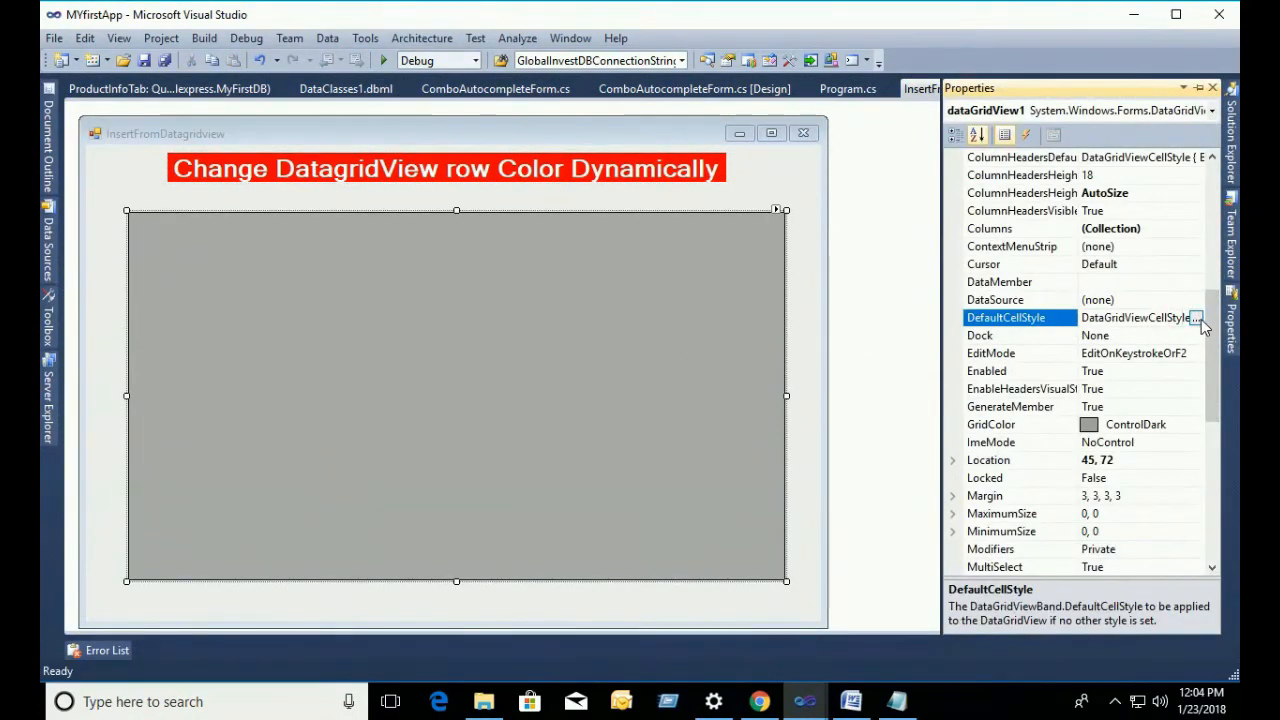
{"action": "left_click", "coordinate": [1197, 317]}
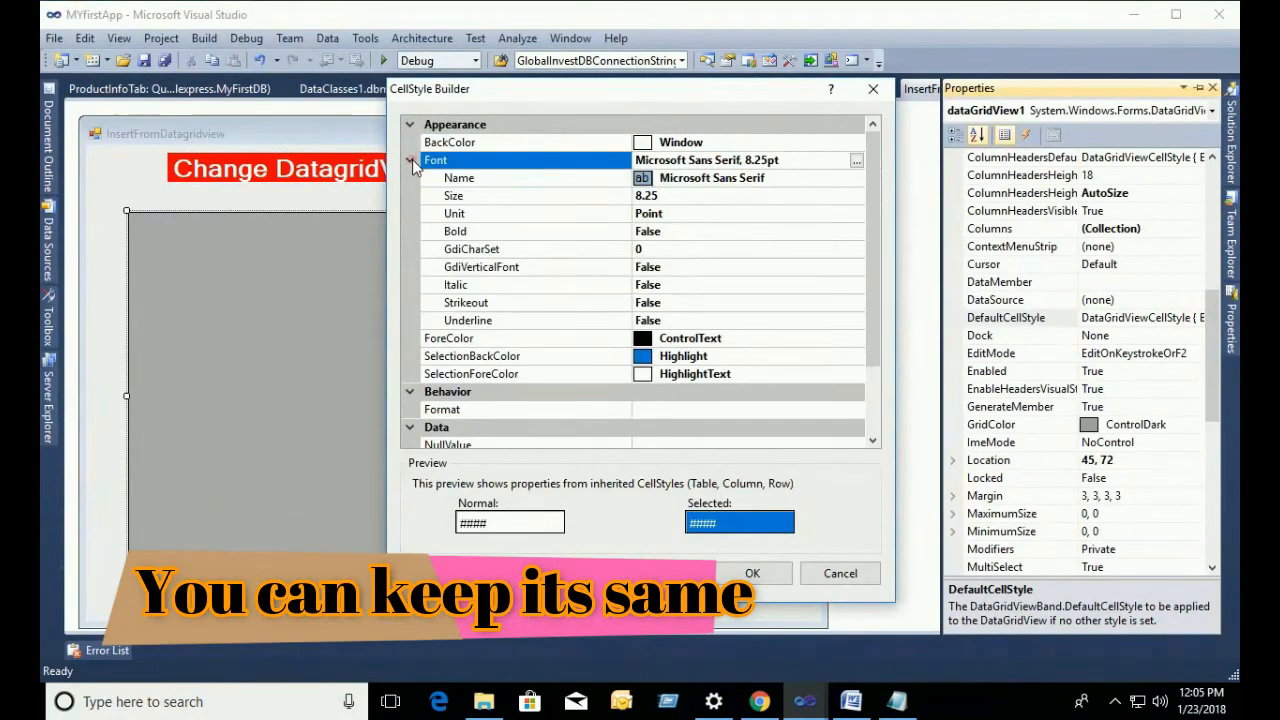
{"action": "left_click", "coordinate": [453, 195]}
{"action": "type", "text": "1"}
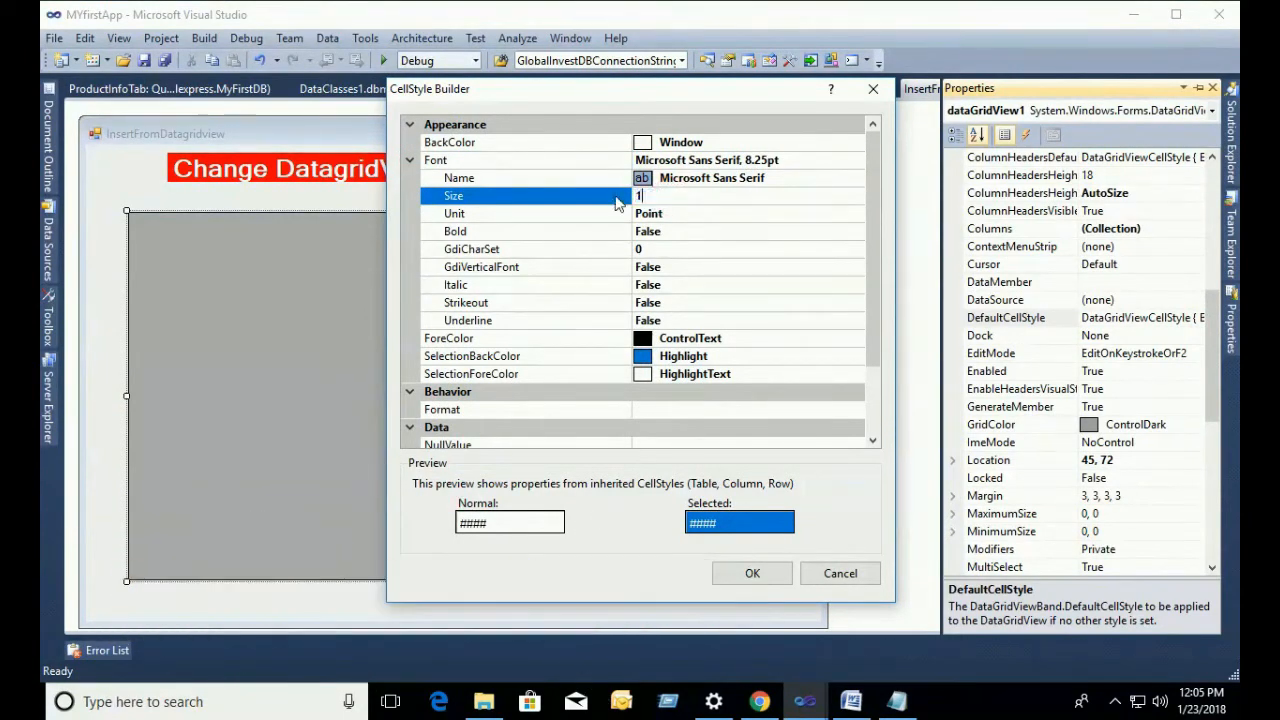
{"action": "type", "text": "2"}
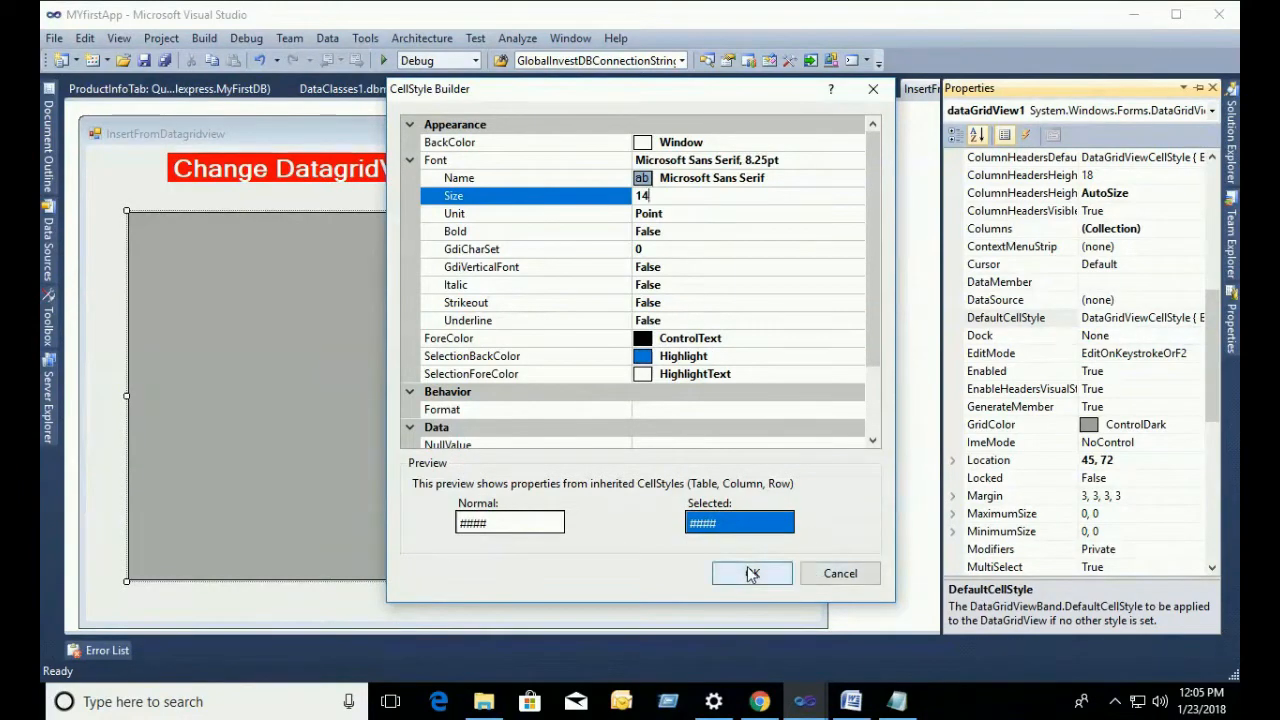
{"action": "left_click", "coordinate": [751, 573]}
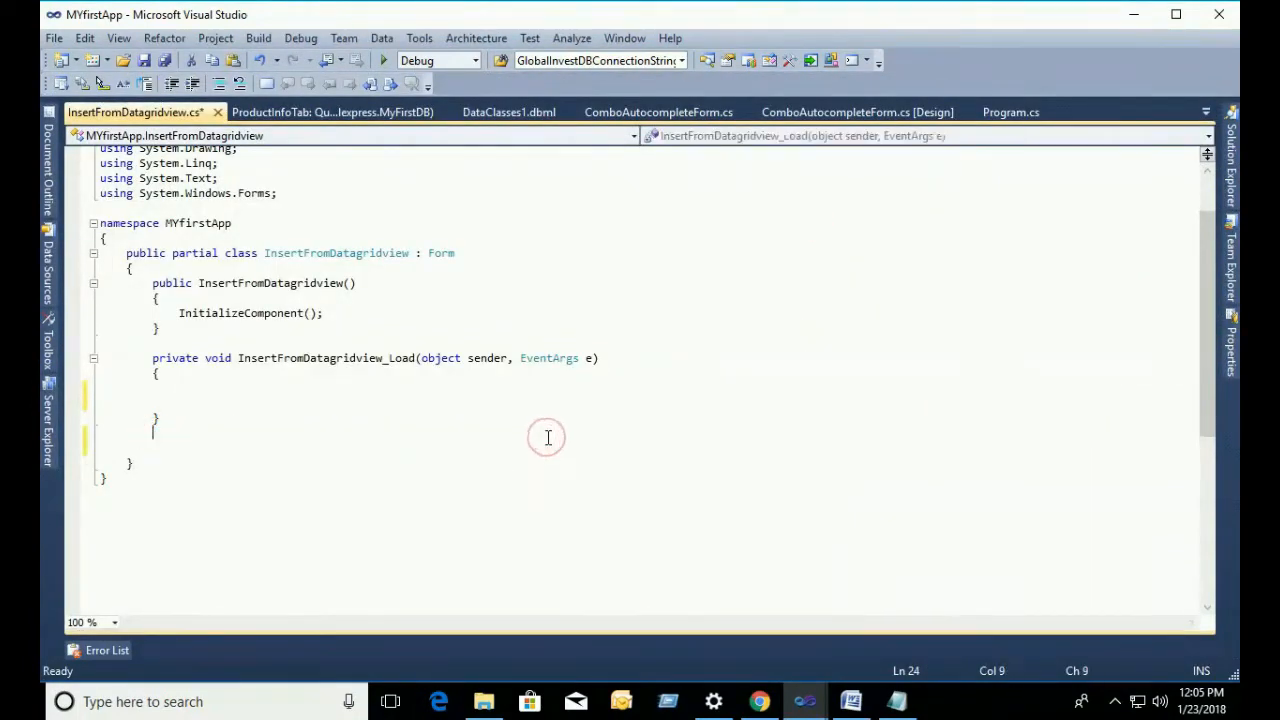
Step: Write a void LoadData() method starting a 'from s in' query, and begin the comment '// call the con'
{"action": "type", "text": "void"}
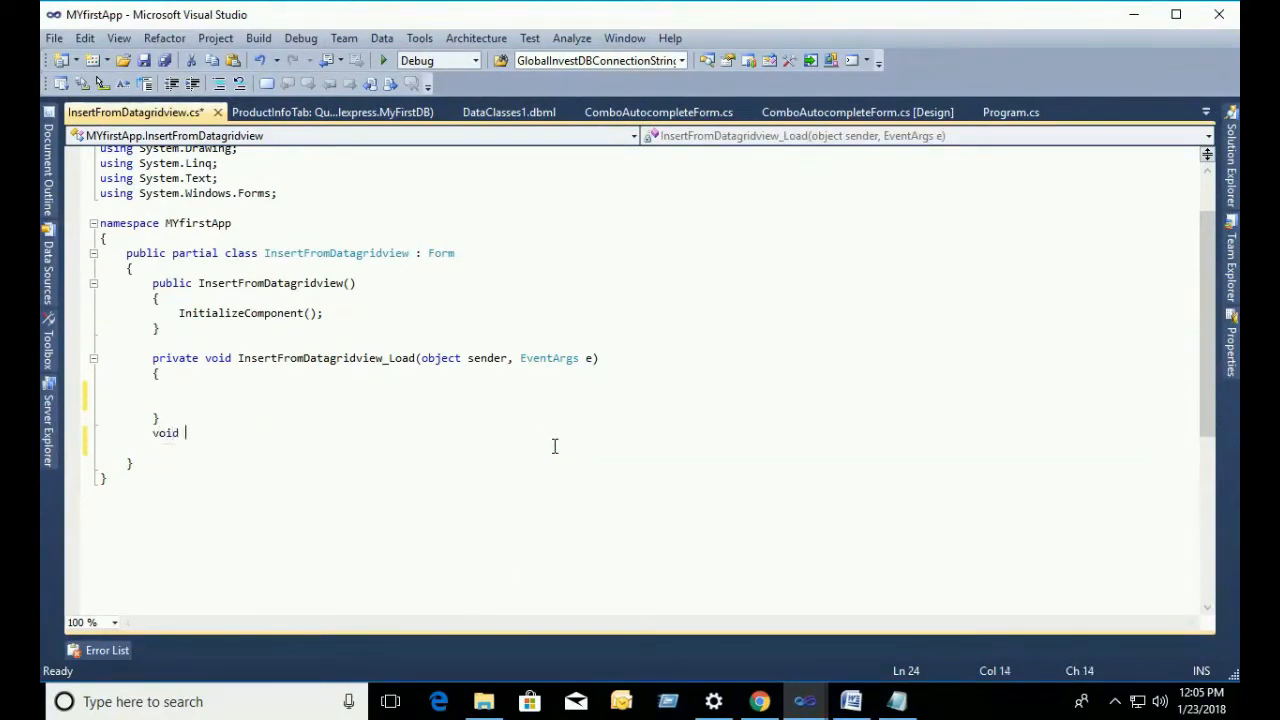
{"action": "type", "text": "LoadDa"}
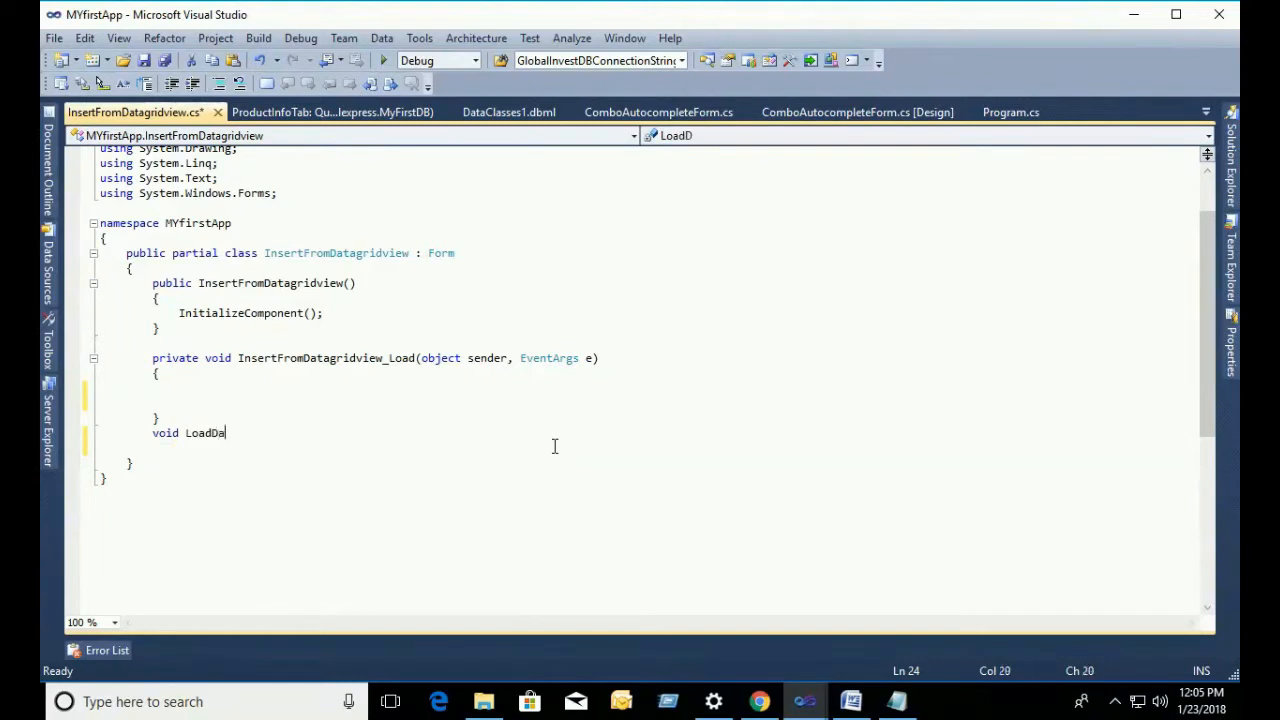
{"action": "type", "text": "ta(){"}
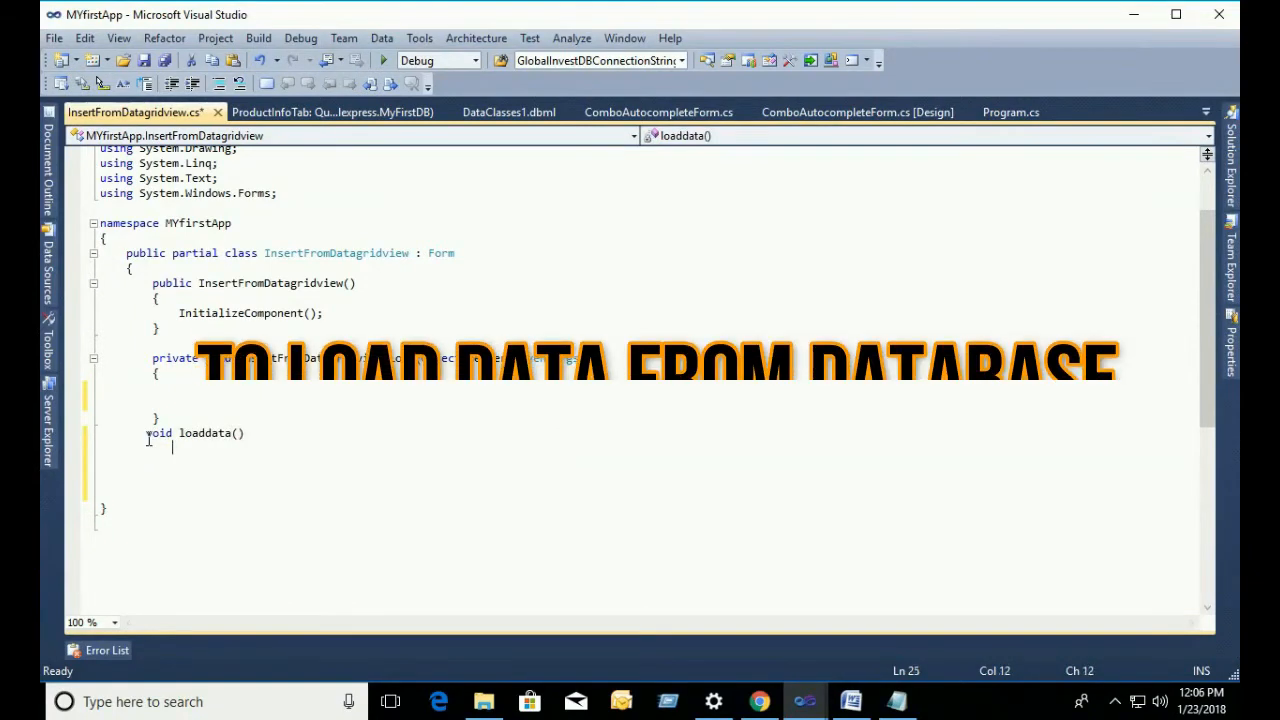
{"action": "type", "text": "var st ="}
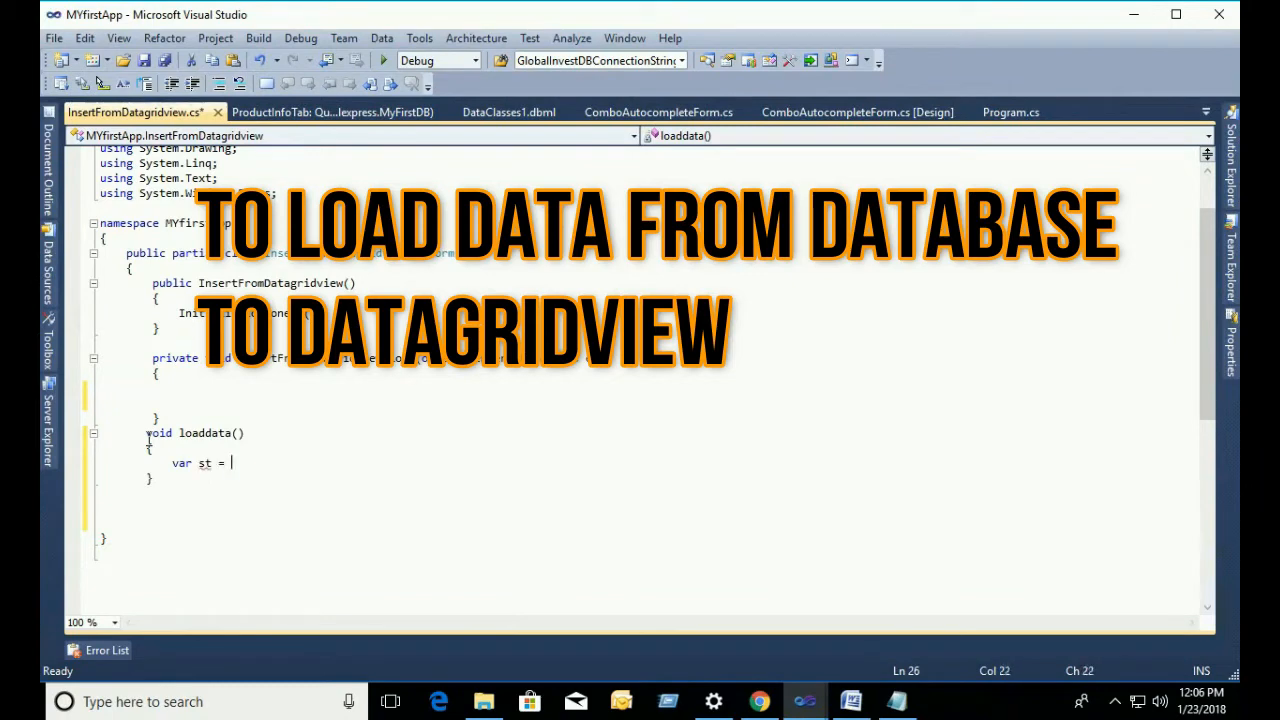
{"action": "type", "text": "from s in"}
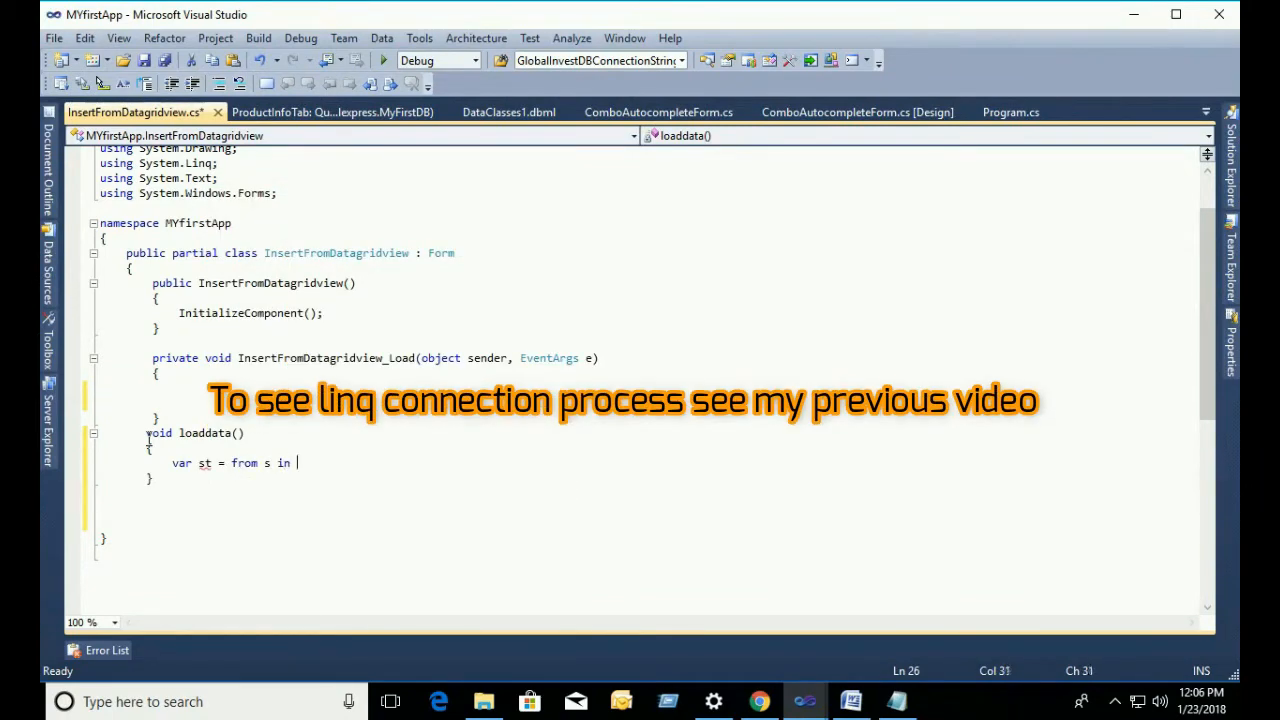
{"action": "type", "text": "DBConcurrencyException."}
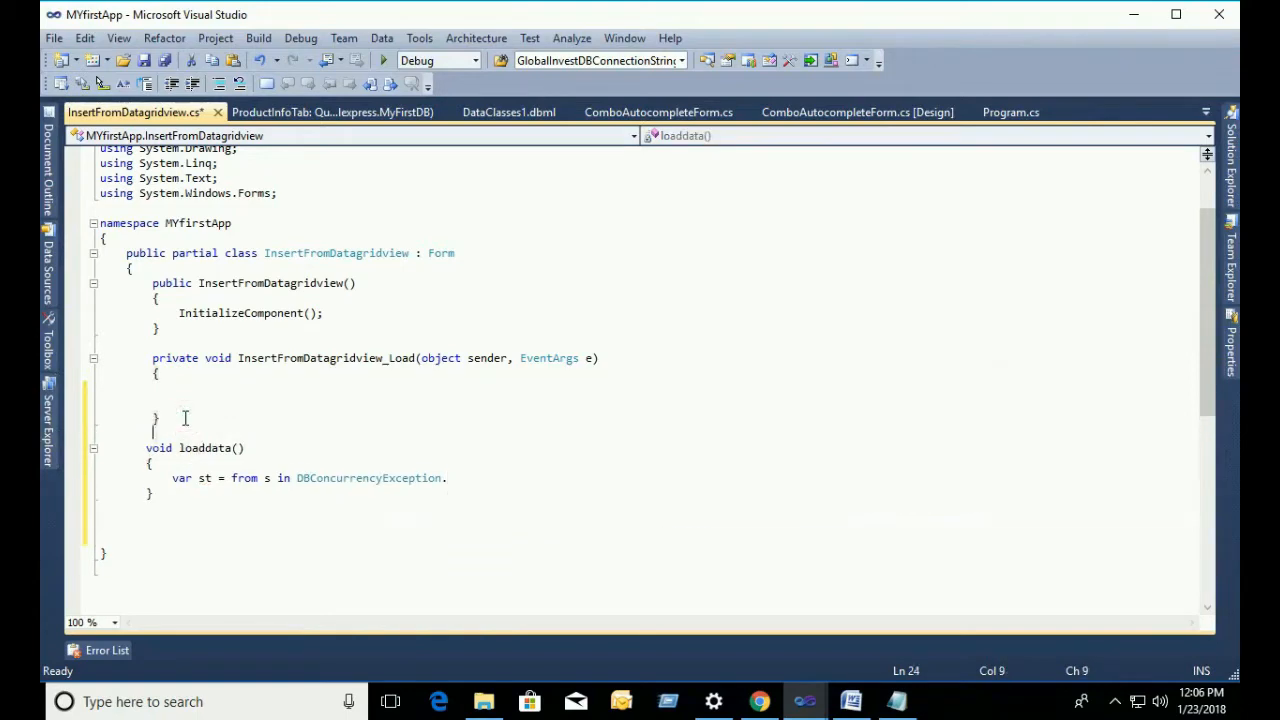
{"action": "type", "text": "// call"}
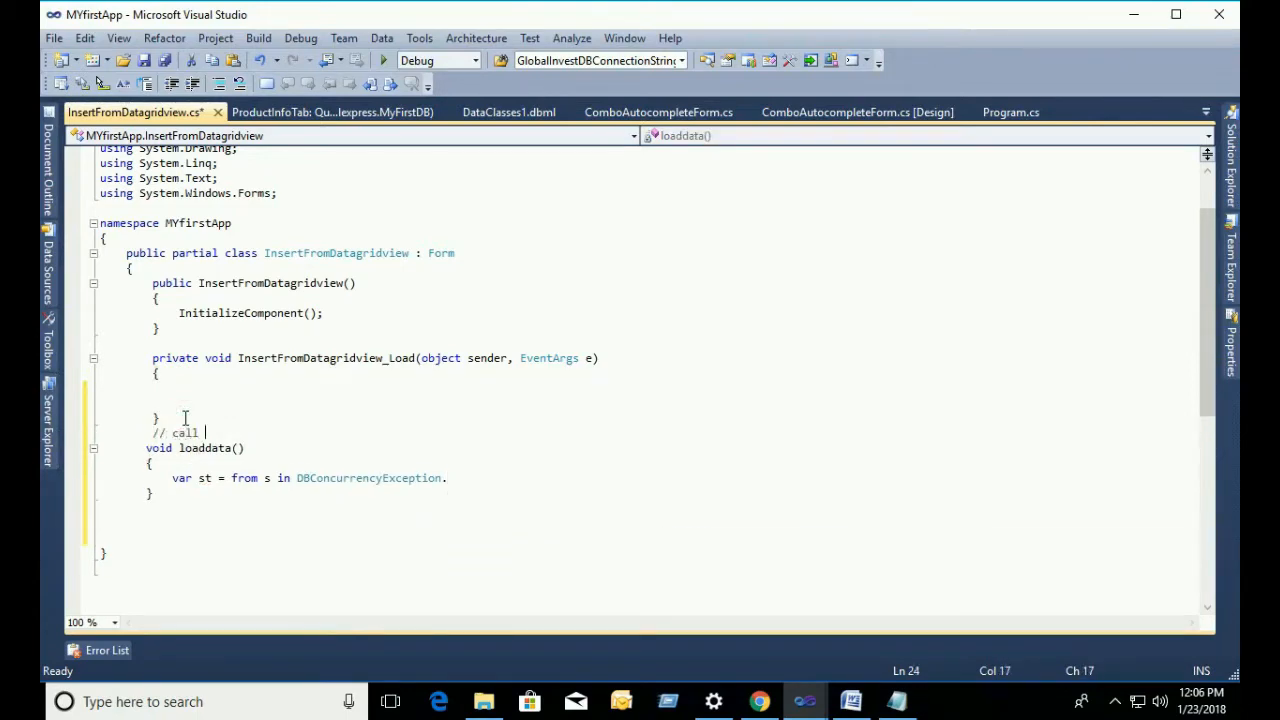
{"action": "type", "text": "the con"}
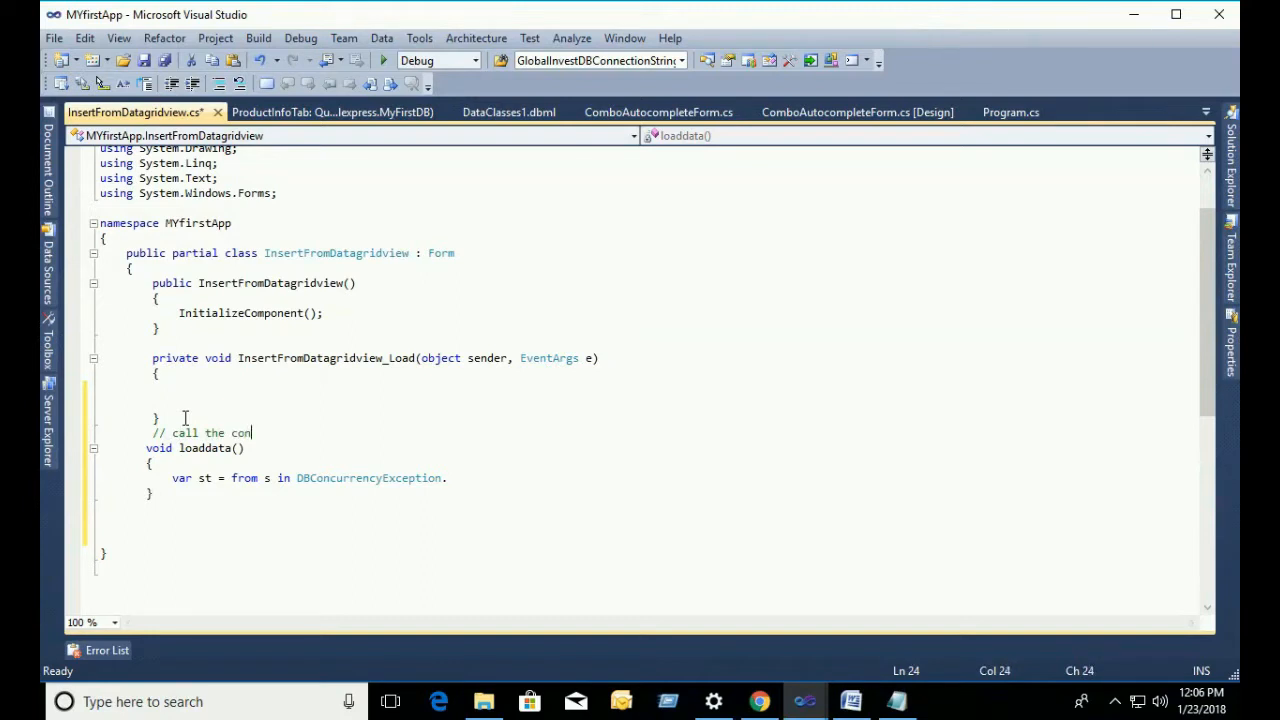
Step: Finish the comment and declare a DataClasses1DataContext db field on a new line
{"action": "type", "text": "text"}
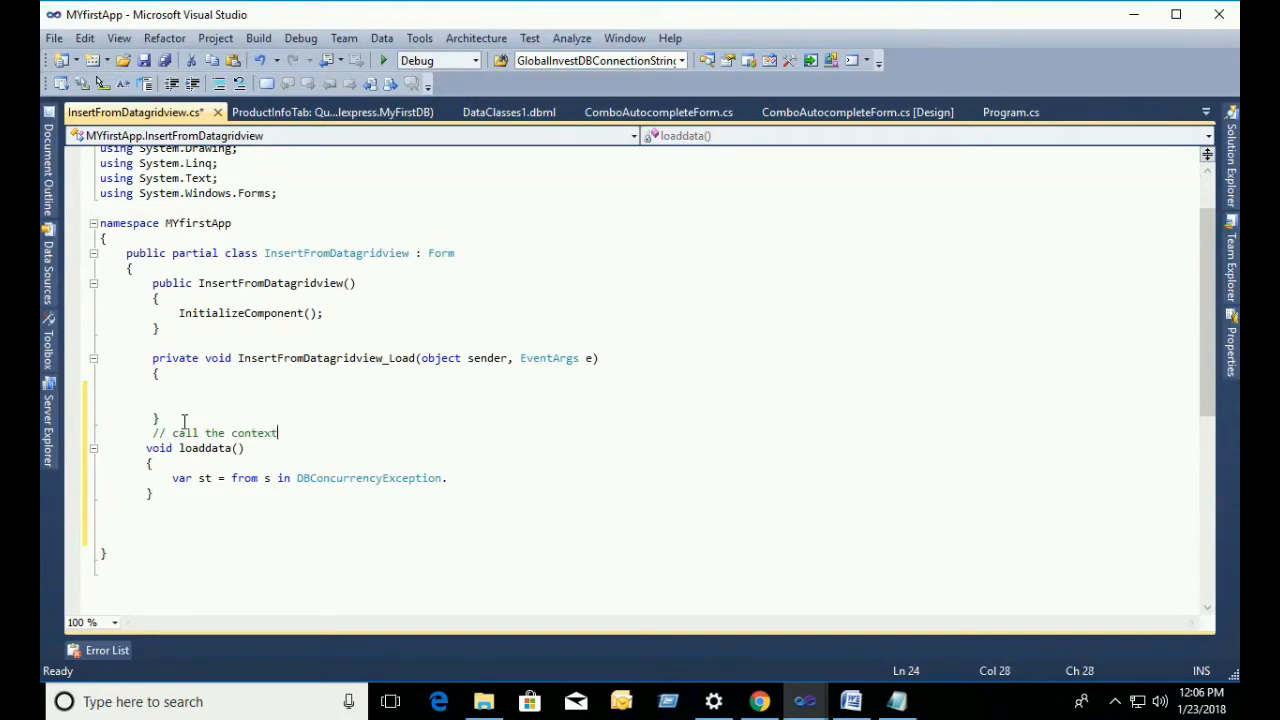
{"action": "key", "text": "enter"}
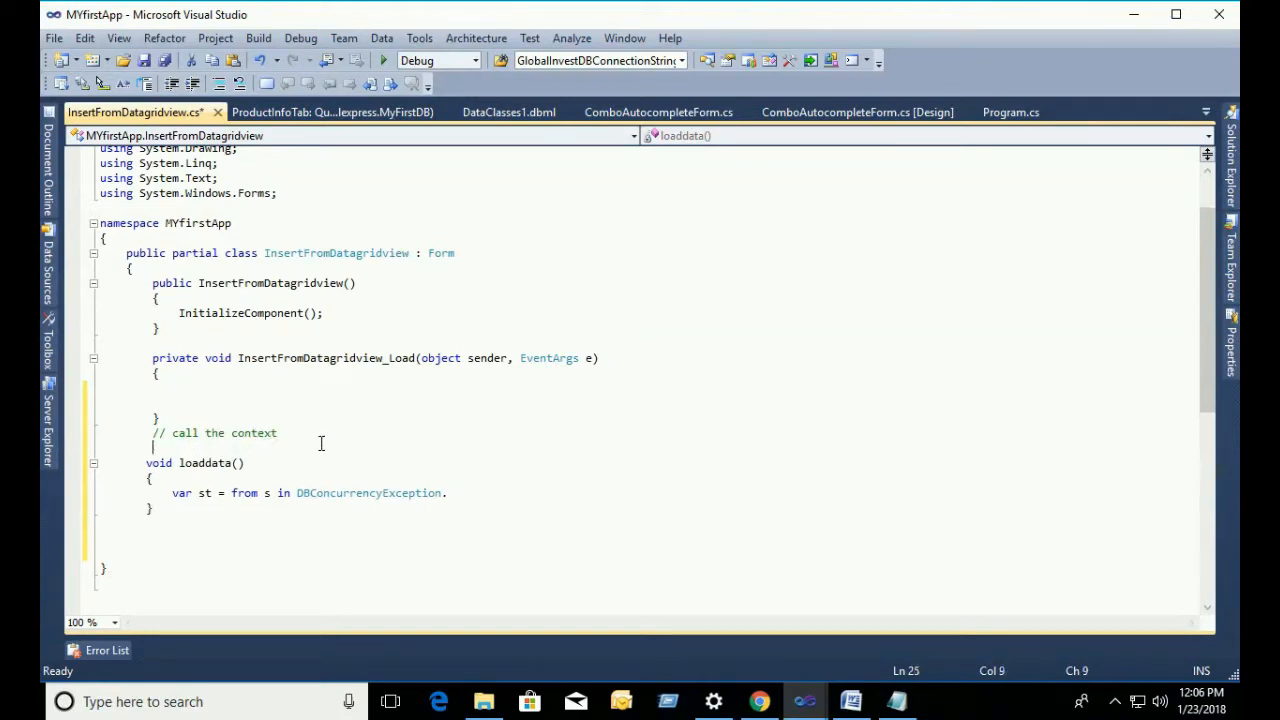
{"action": "type", "text": "d"}
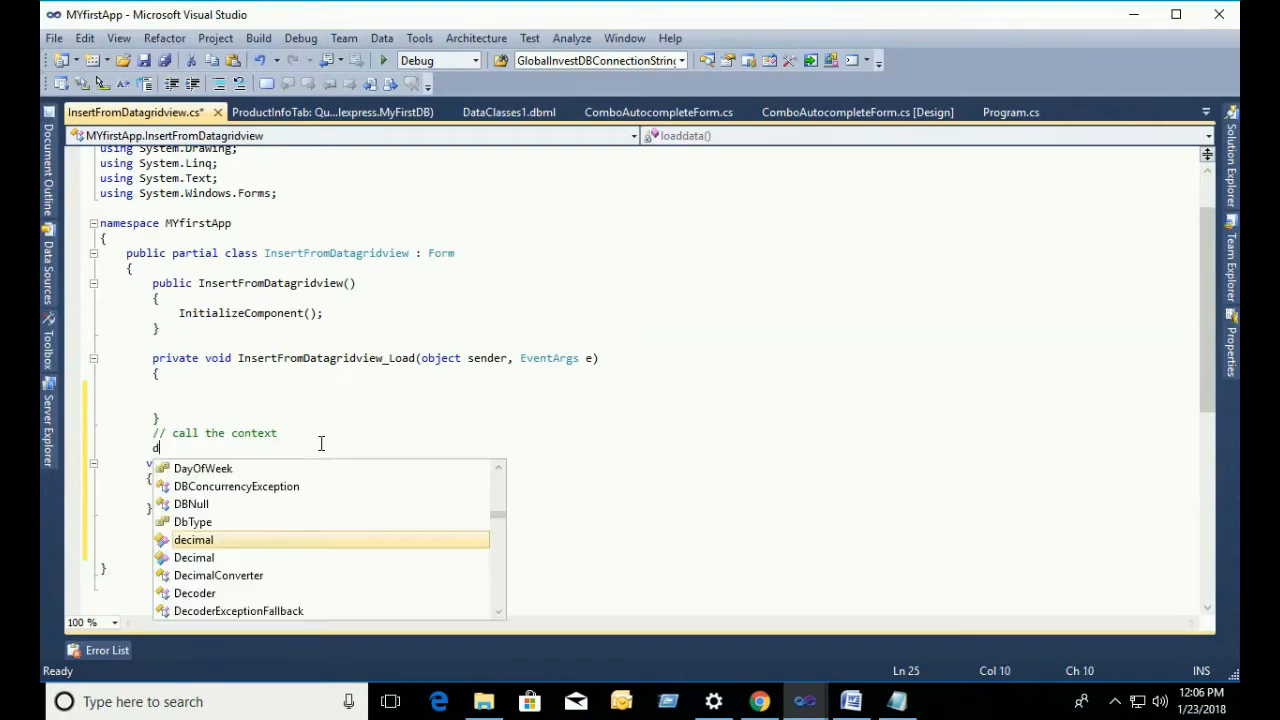
{"action": "type", "text": "DataClasses1DataContext db = new DataClasses1DataContext();"}
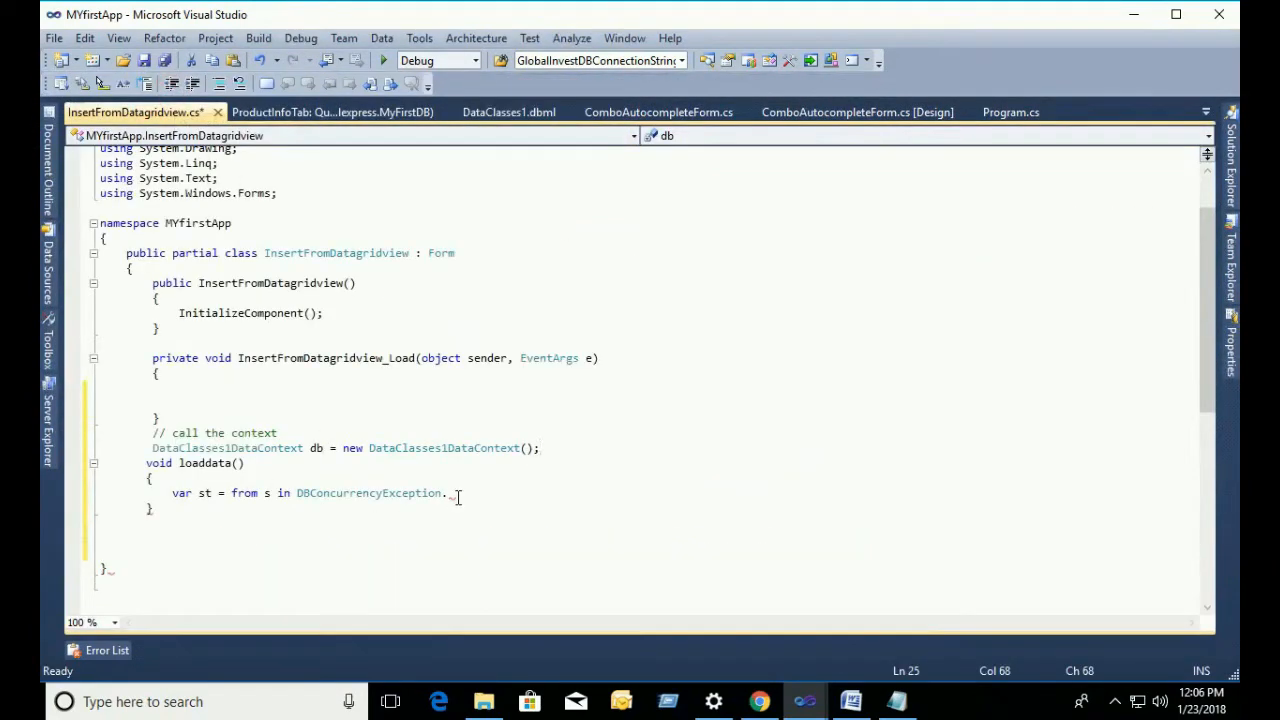
Step: Query db.ProductInfoTabs in loaddata() and set dataGridView1.DataSource to st
{"action": "double_click", "coordinate": [368, 493]}
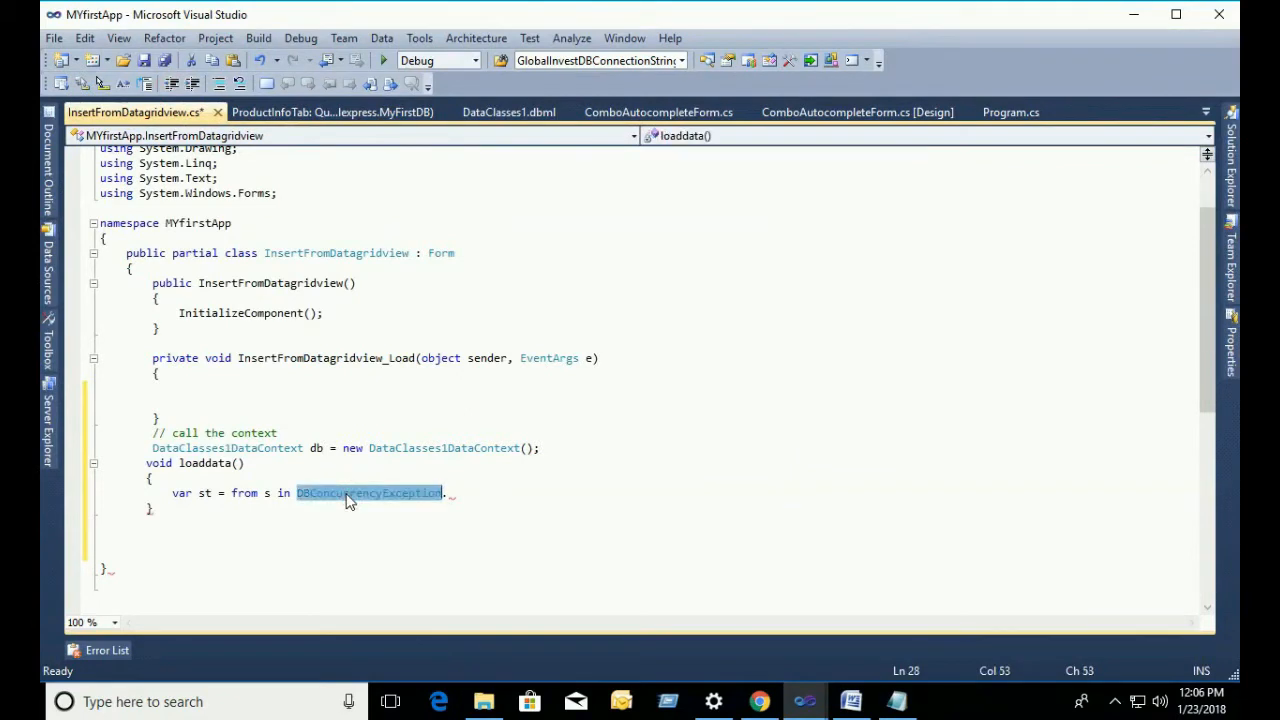
{"action": "type", "text": "db"}
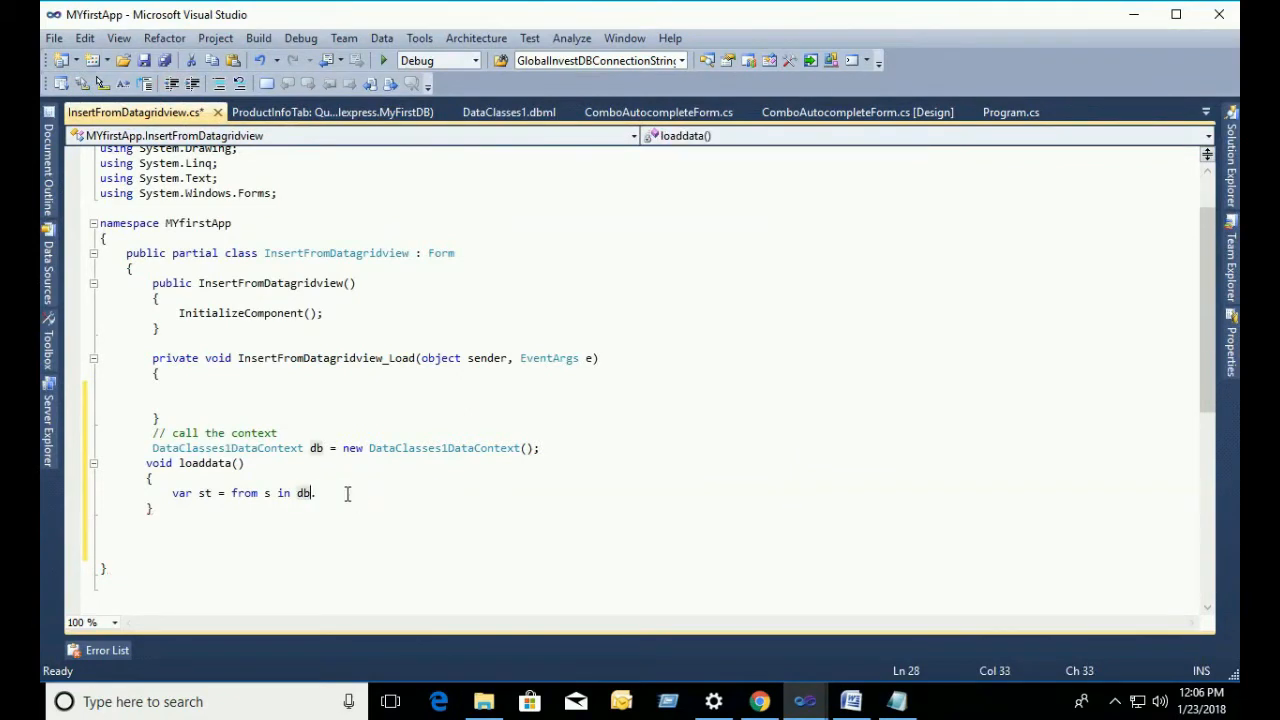
{"action": "type", "text": "."}
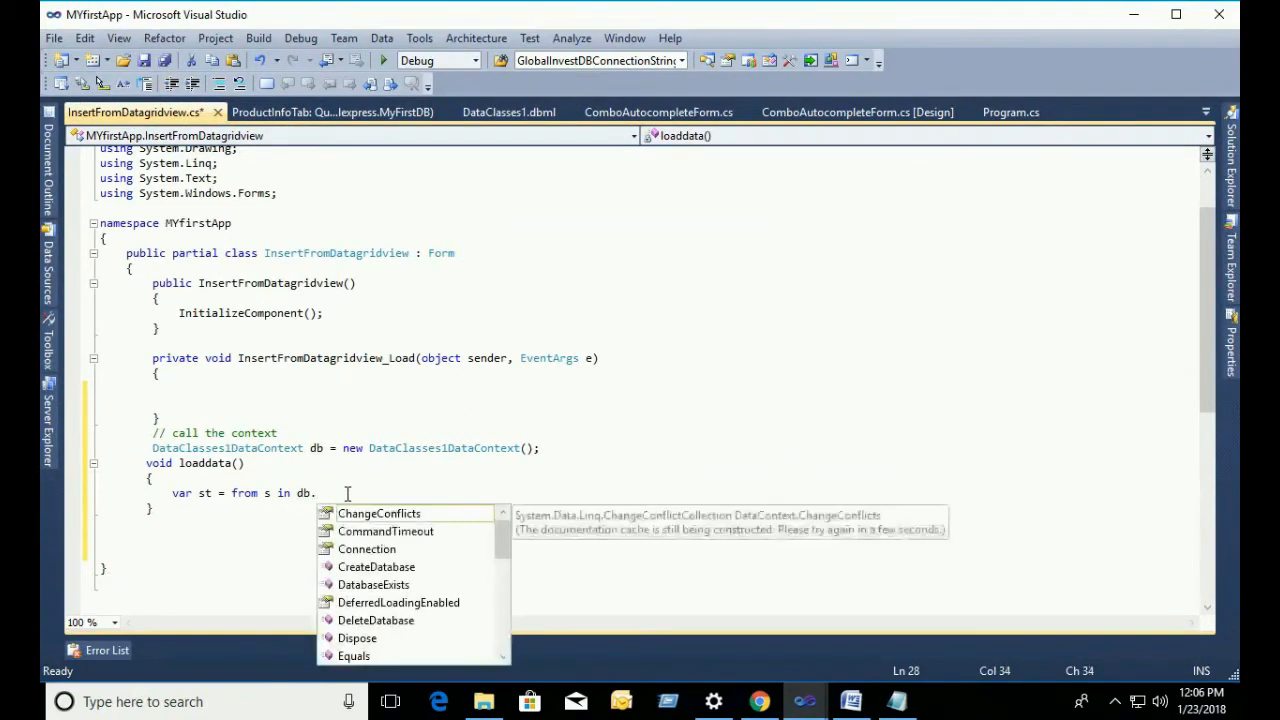
{"action": "type", "text": "ProductInfoTabs select s;"}
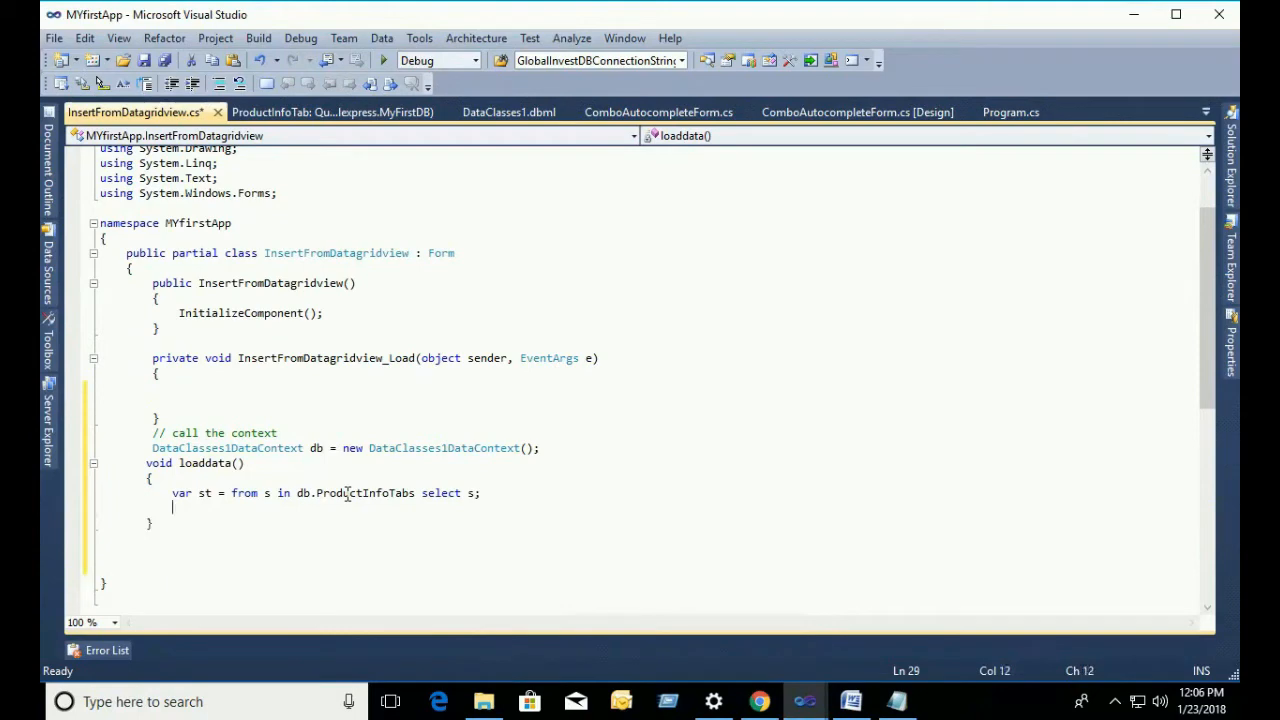
{"action": "type", "text": "dataGridView1.d"}
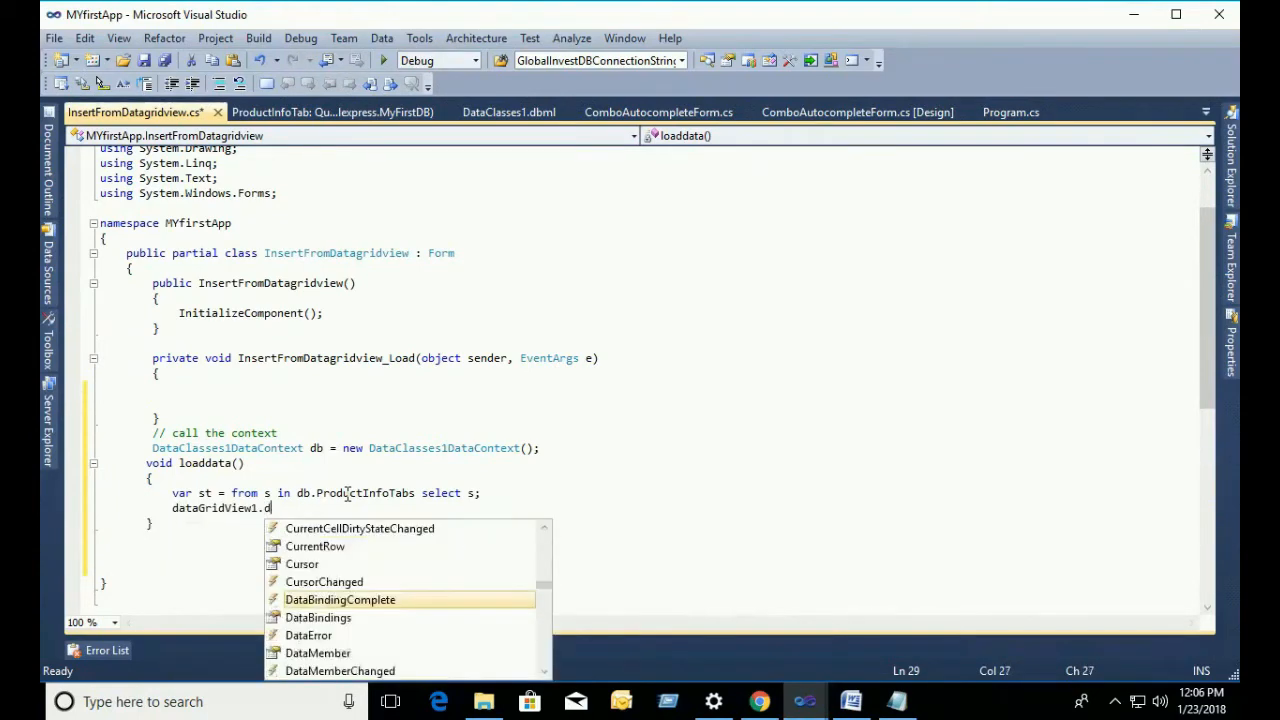
{"action": "type", "text": "as"}
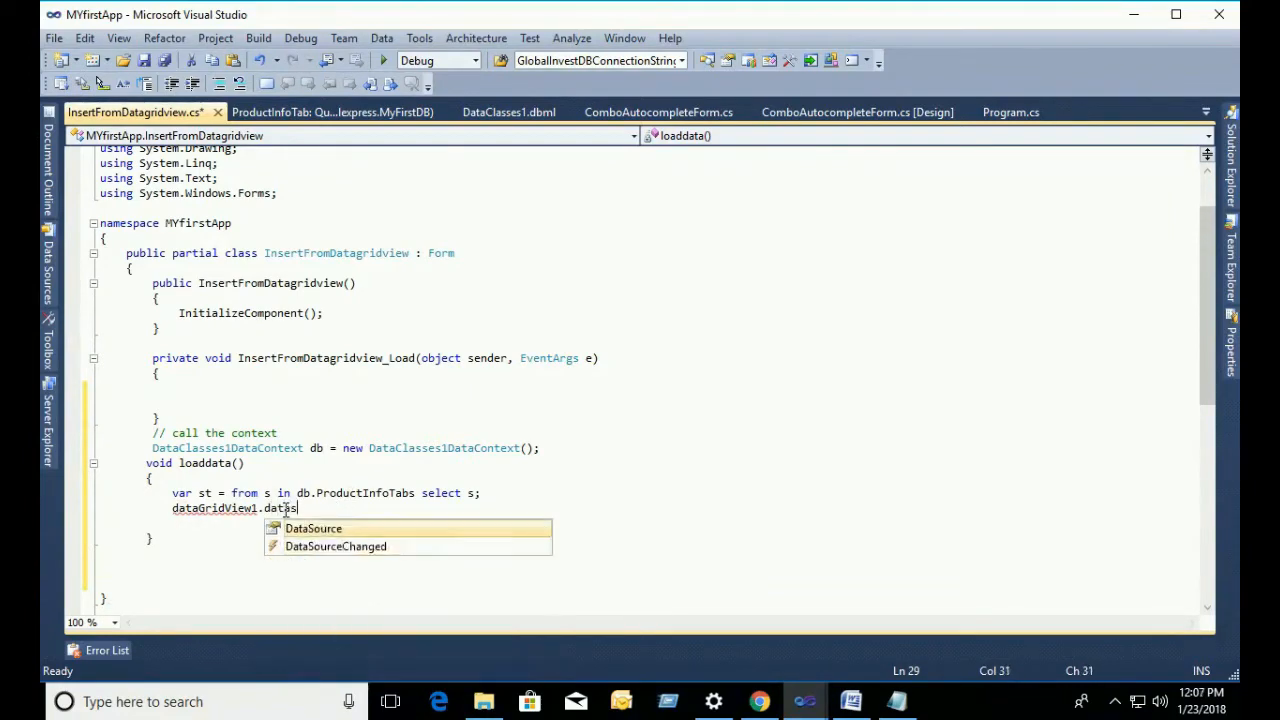
{"action": "type", "text": "Source=st;"}
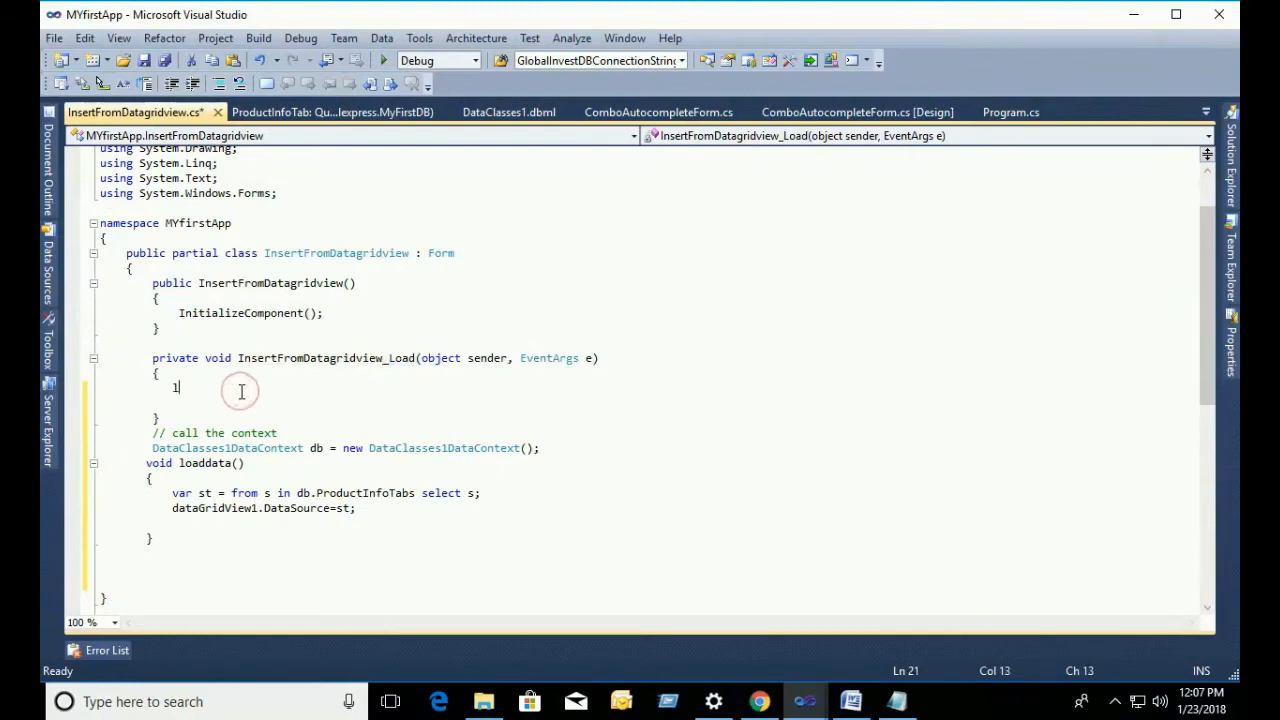
Step: Call loaddata() from the Load handler, fix the build errors, and run the app successfully
{"action": "type", "text": "loaddata();"}
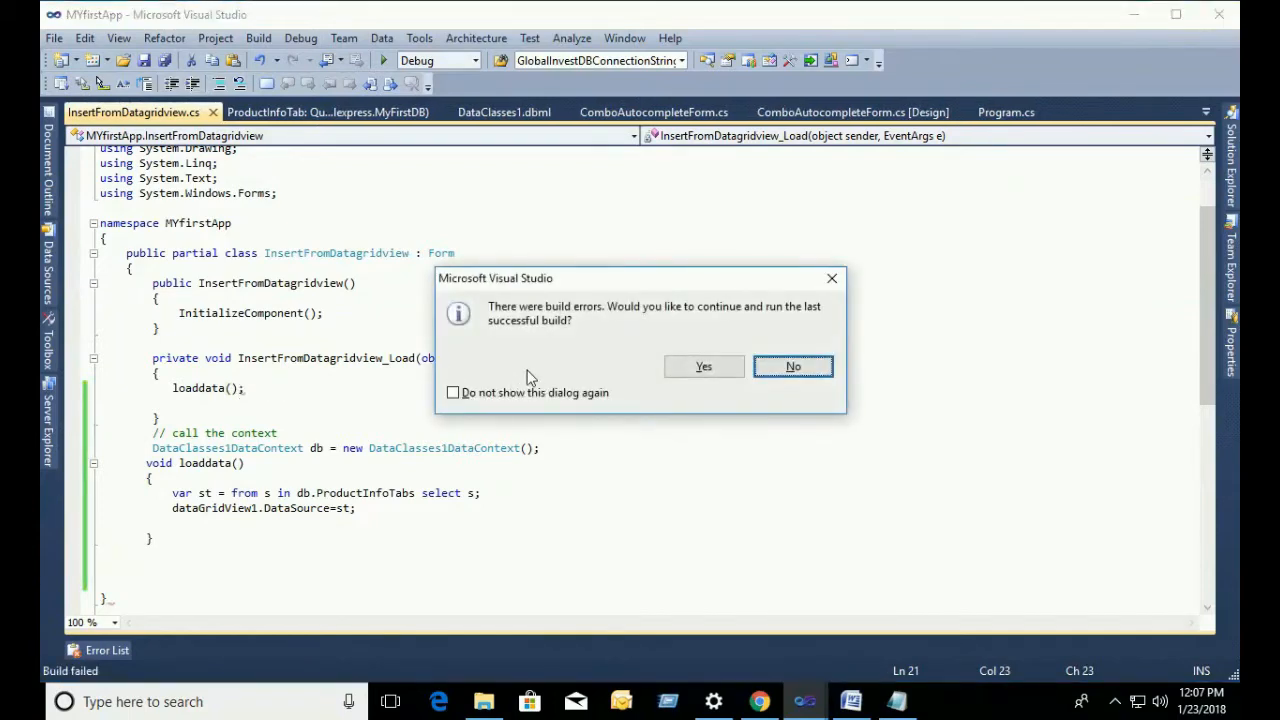
{"action": "left_click", "coordinate": [792, 366]}
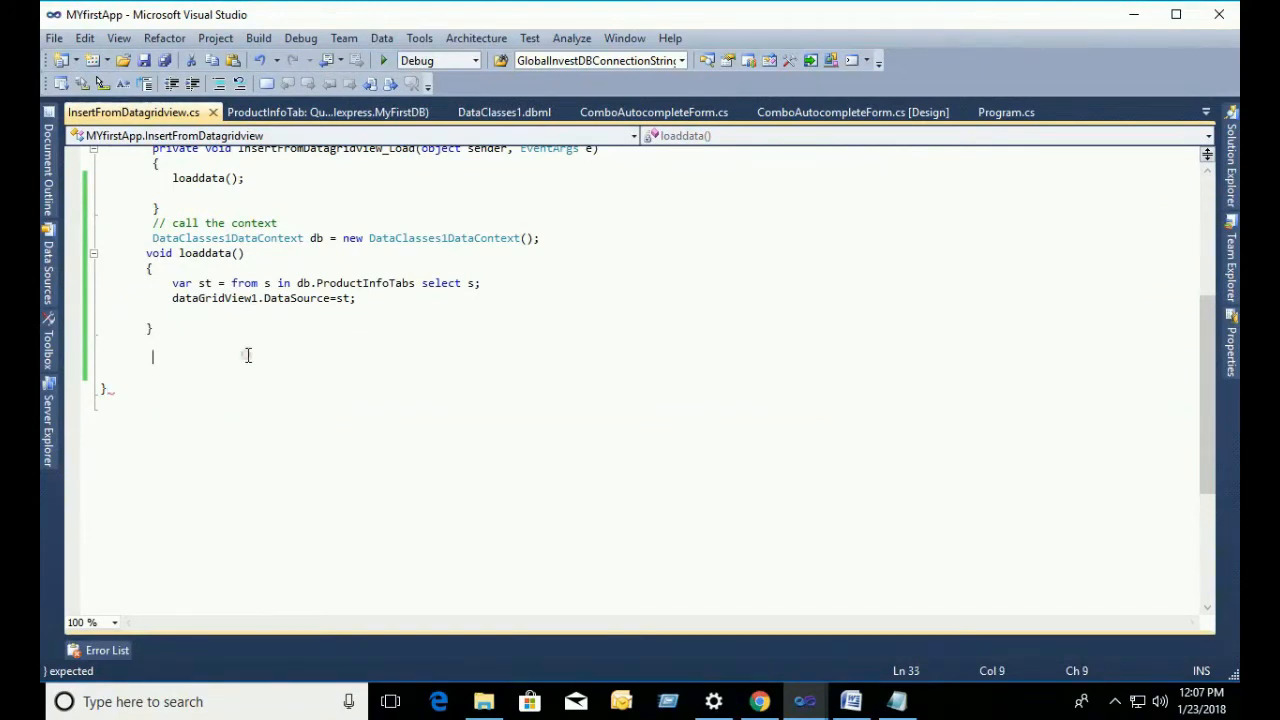
{"action": "scroll", "scroll_direction": "up", "scroll_amount": 3}
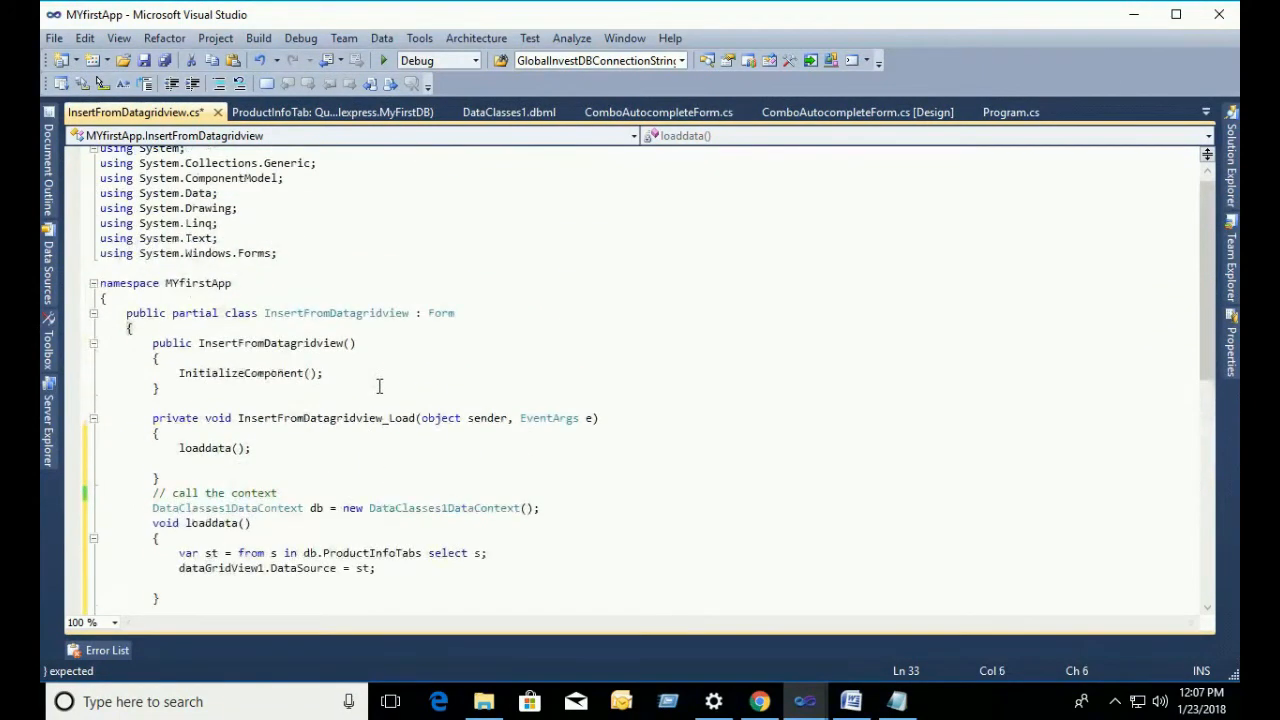
{"action": "left_click", "coordinate": [383, 60]}
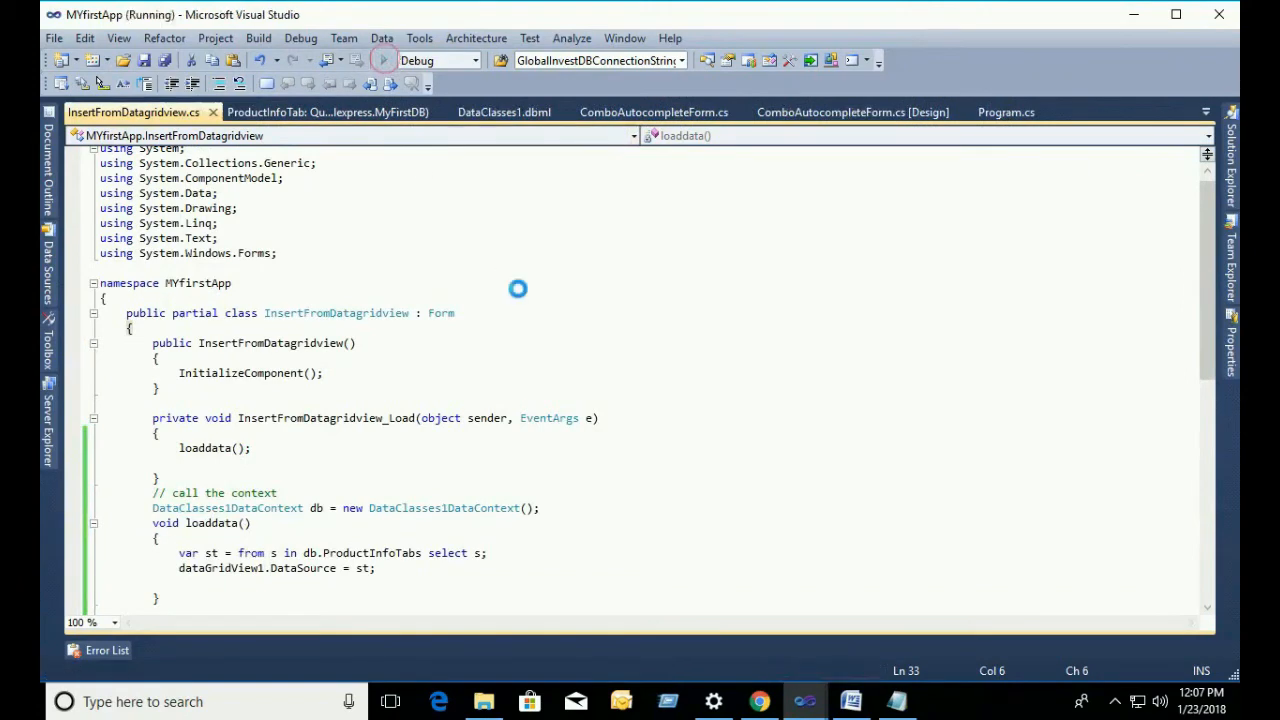
{"action": "left_click", "coordinate": [384, 59]}
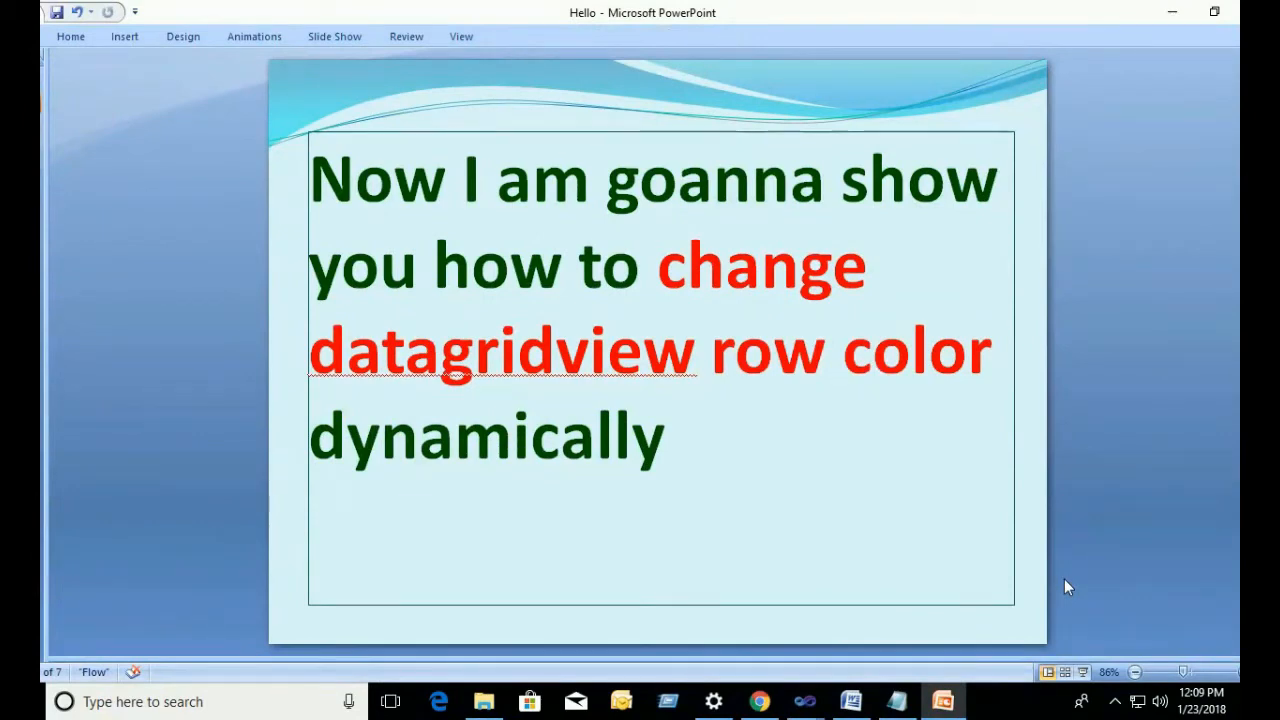
{"action": "left_click", "coordinate": [805, 701]}
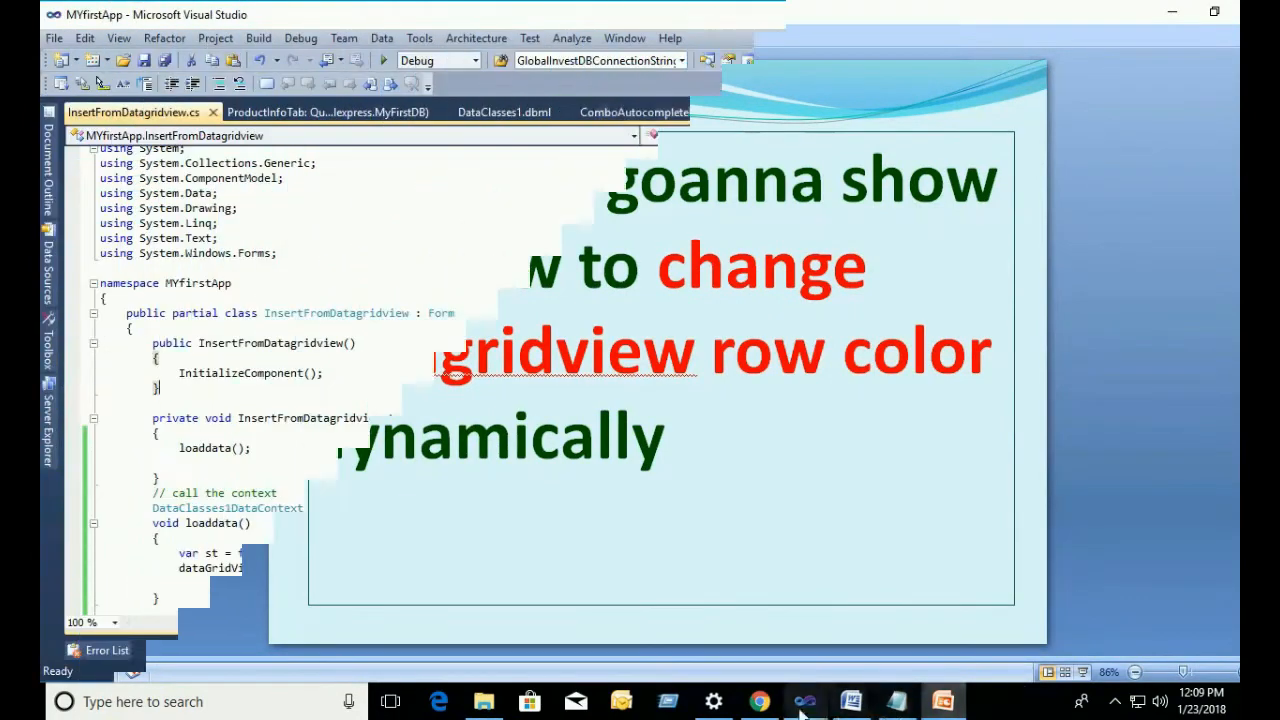
{"action": "left_click", "coordinate": [970, 88]}
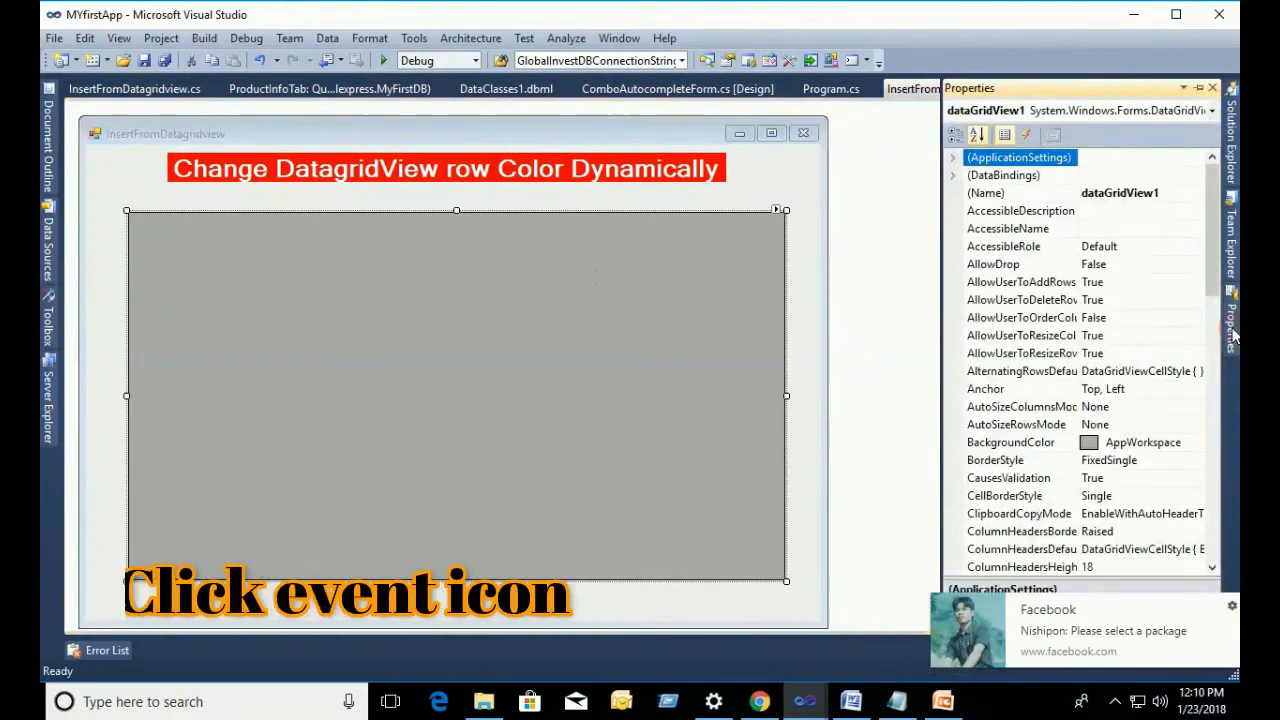
Step: Generate the dataGridView1_CellFormatting handler from the grid's Events list in Properties
{"action": "left_click", "coordinate": [1027, 135]}
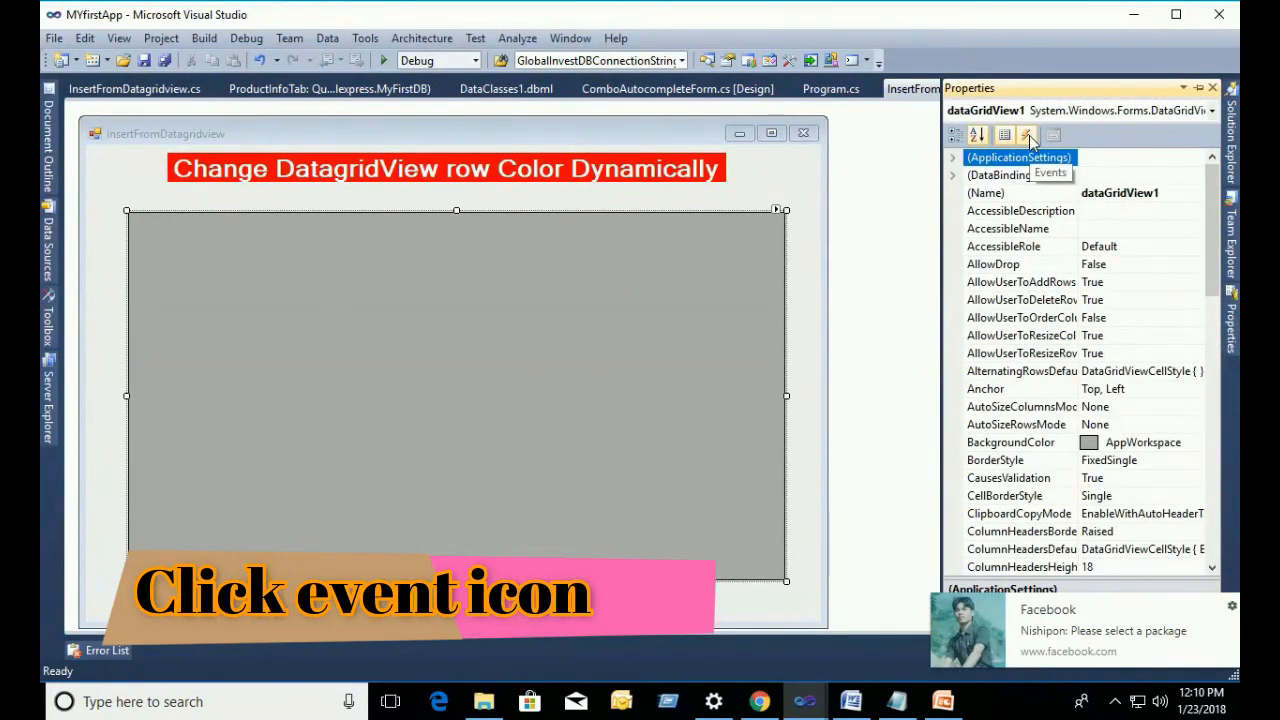
{"action": "left_click", "coordinate": [1027, 135]}
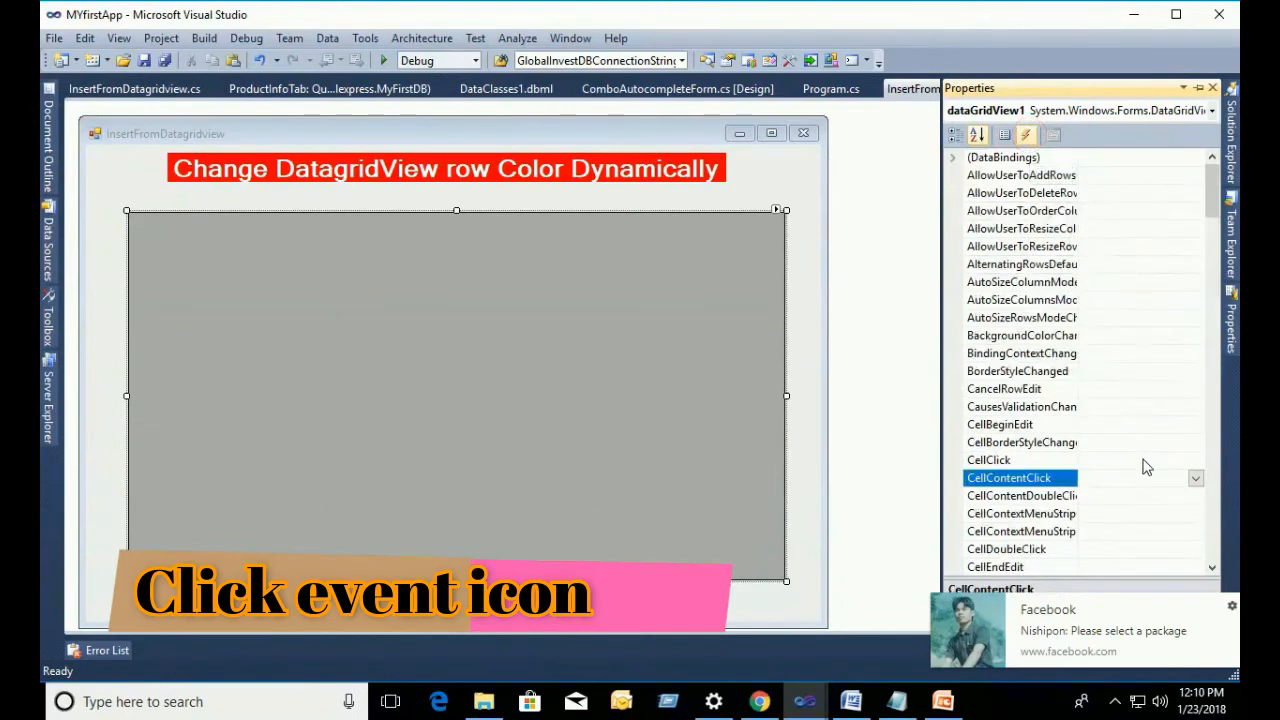
{"action": "scroll", "scroll_direction": "down", "scroll_amount": 3}
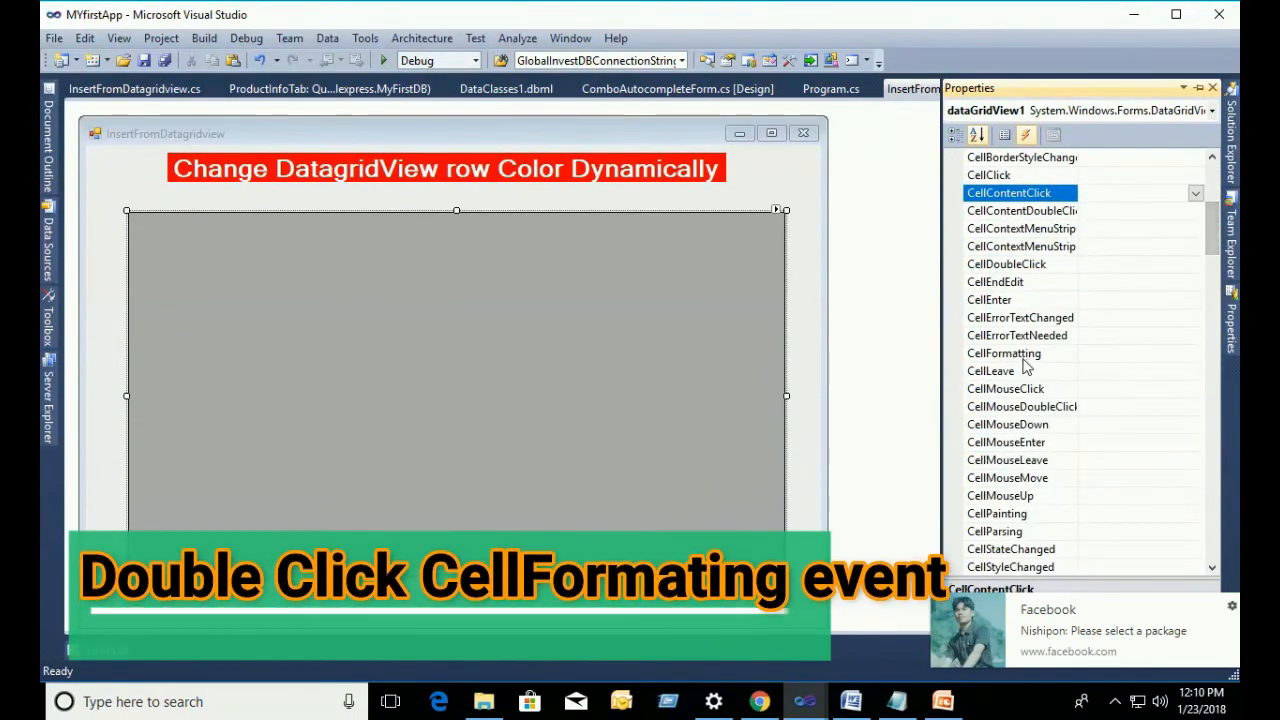
{"action": "left_click", "coordinate": [1003, 353]}
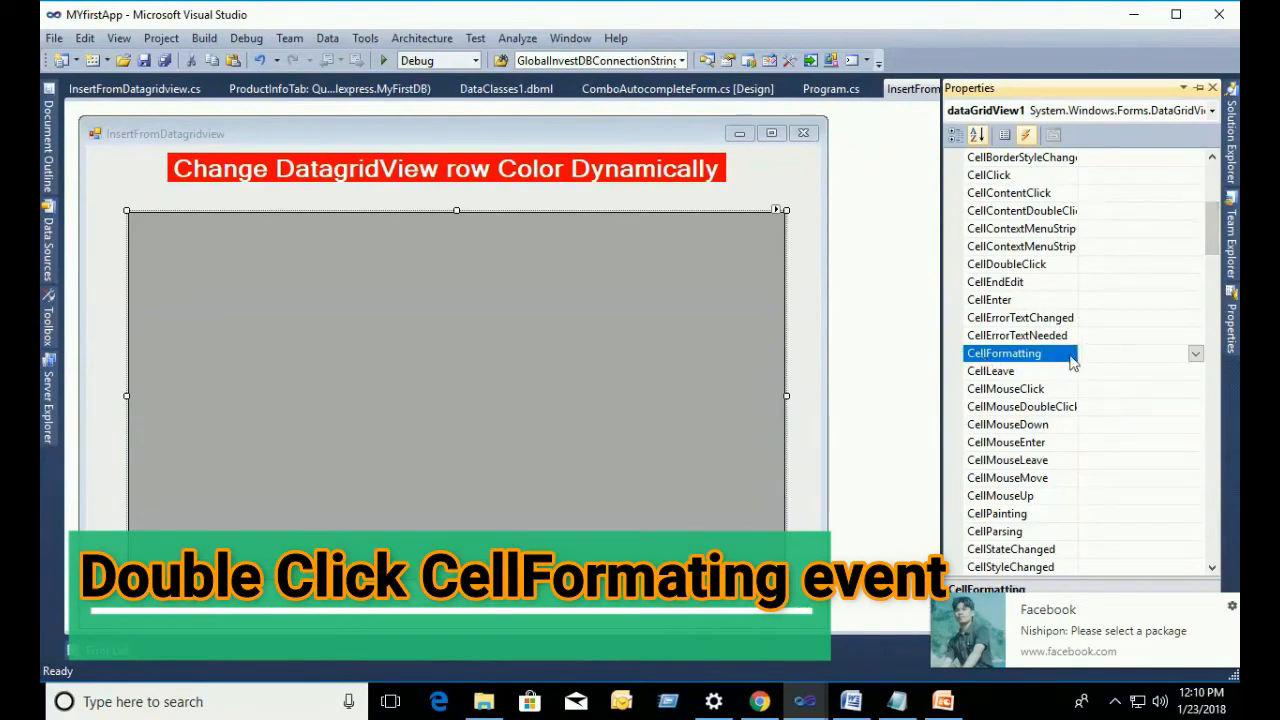
{"action": "double_click", "coordinate": [1020, 353]}
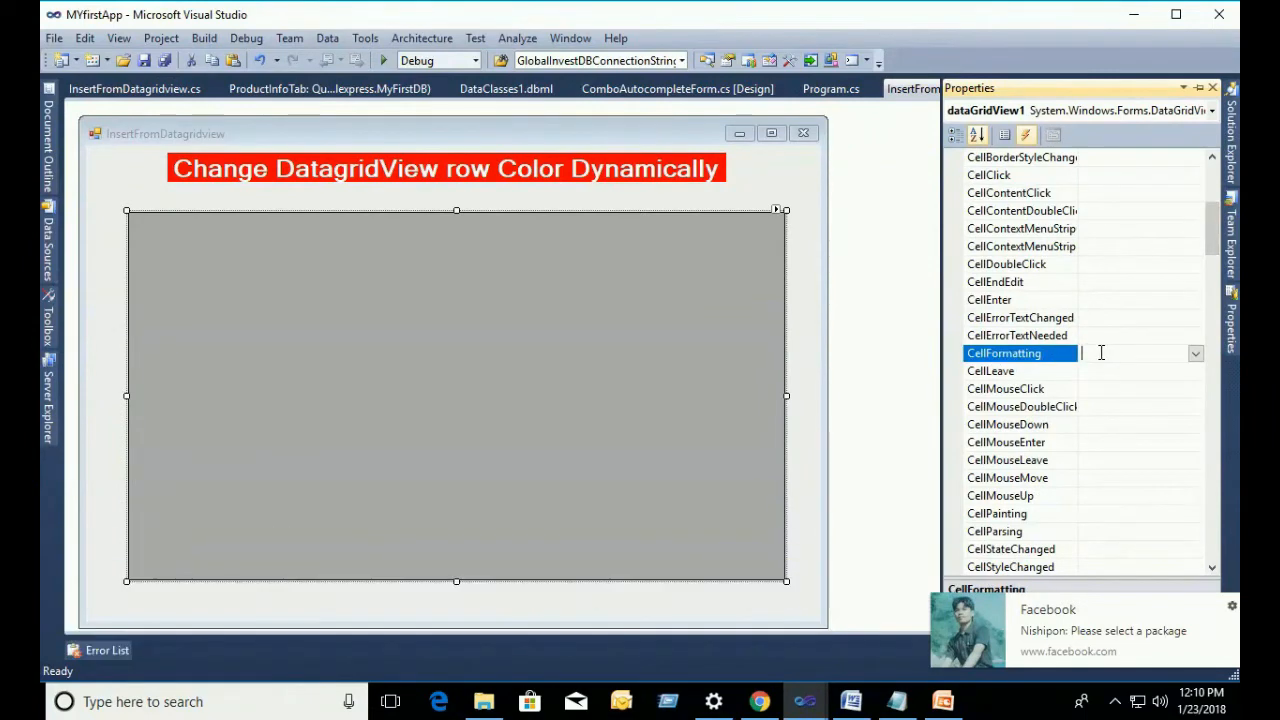
{"action": "double_click", "coordinate": [1003, 353]}
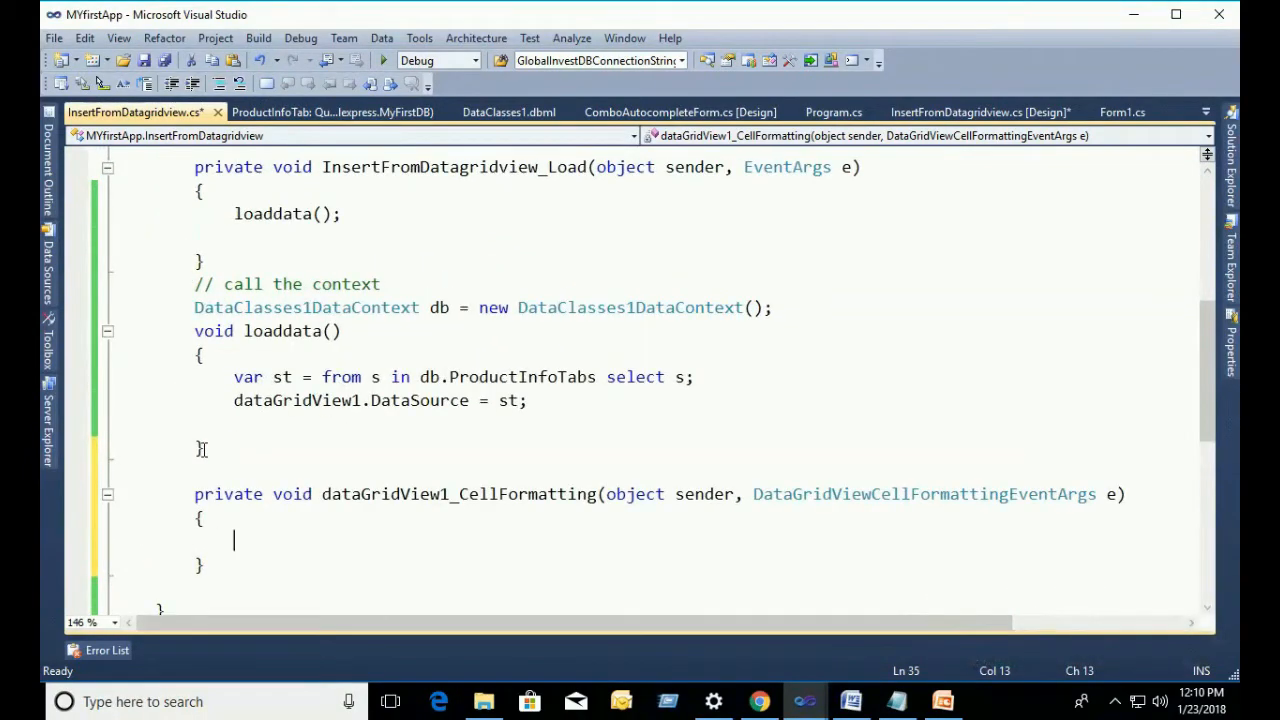
Step: Replace the OrderQty and ReceiveQty column names with cell indexes 2 and 3, then run the form
{"action": "scroll", "scroll_direction": "down", "scroll_amount": 3}
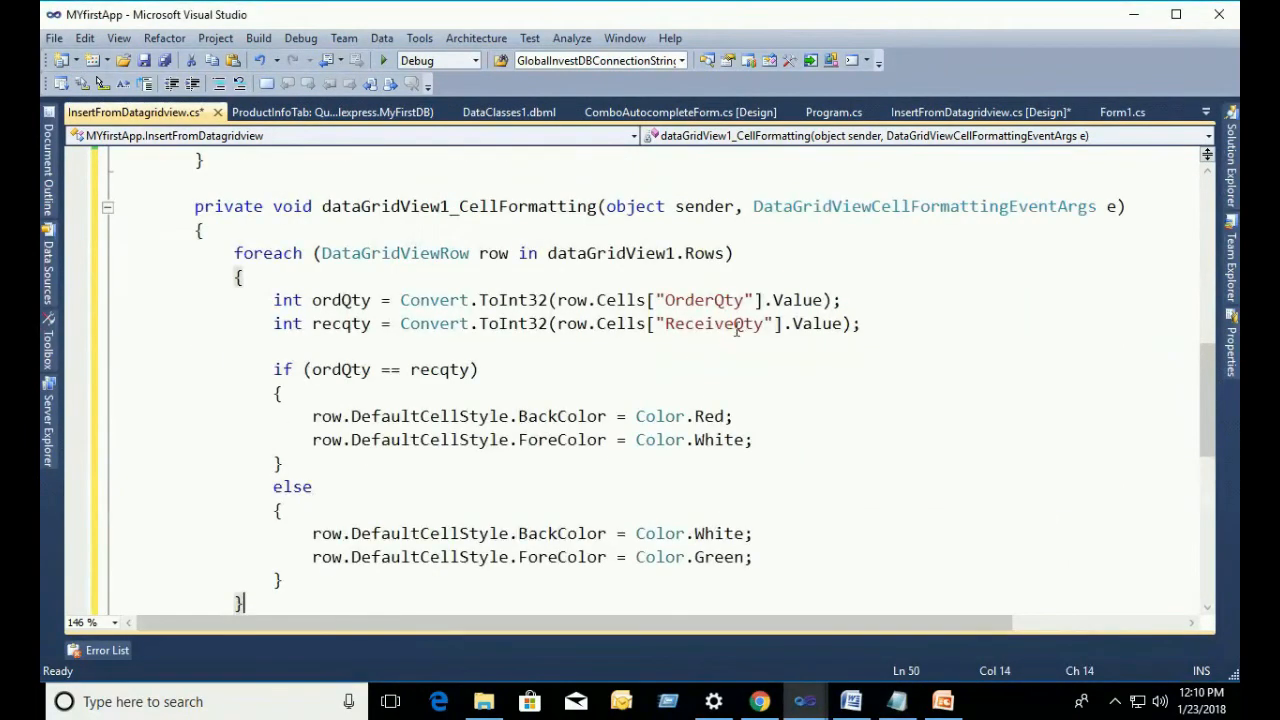
{"action": "double_click", "coordinate": [703, 300]}
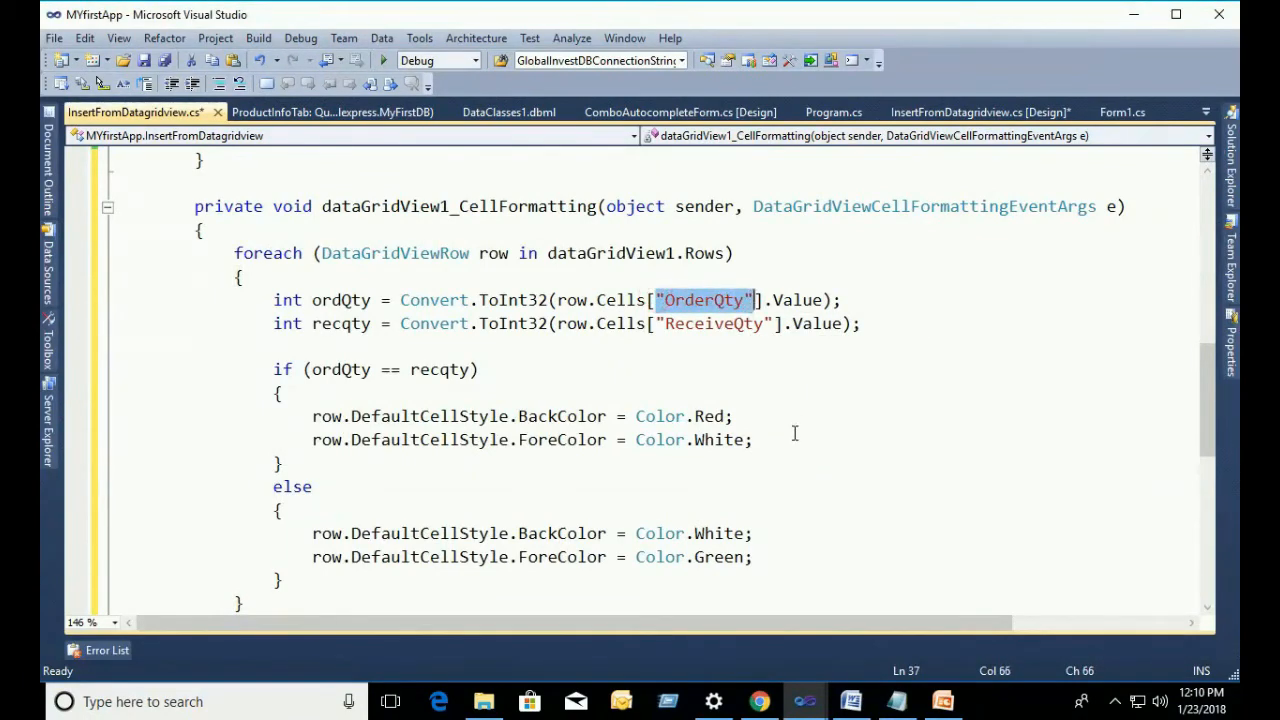
{"action": "type", "text": "2"}
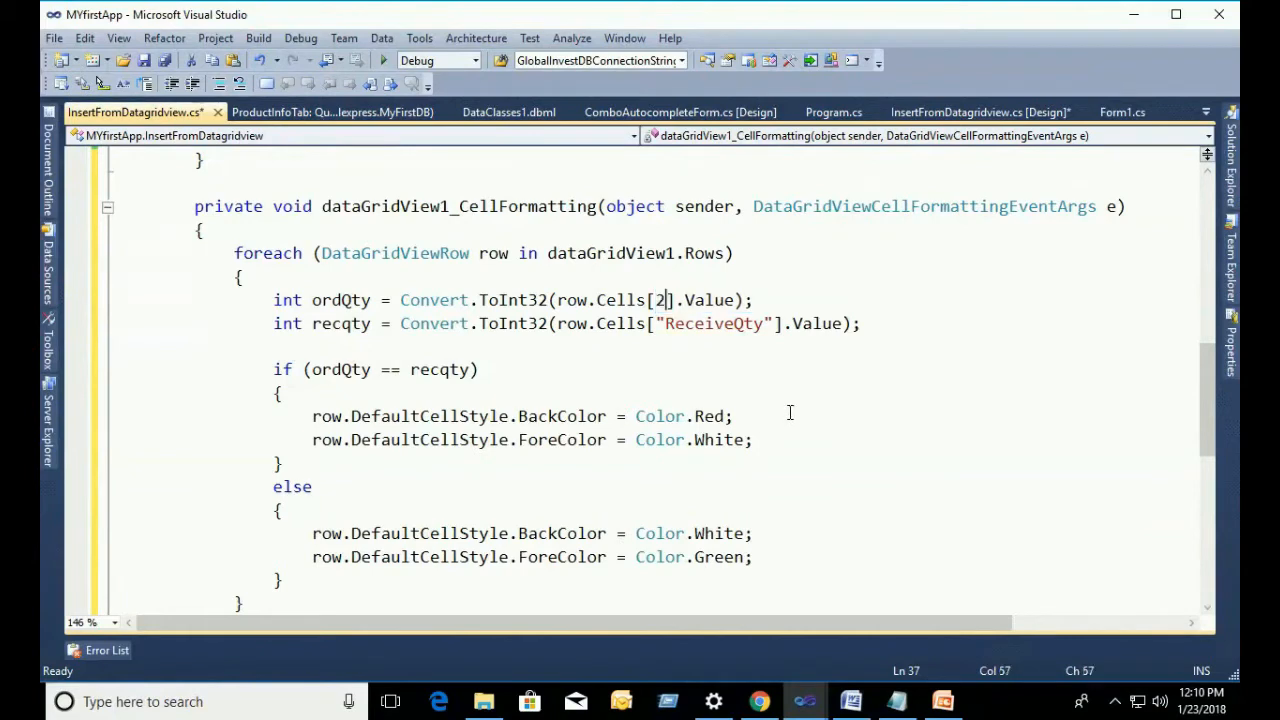
{"action": "double_click", "coordinate": [712, 323]}
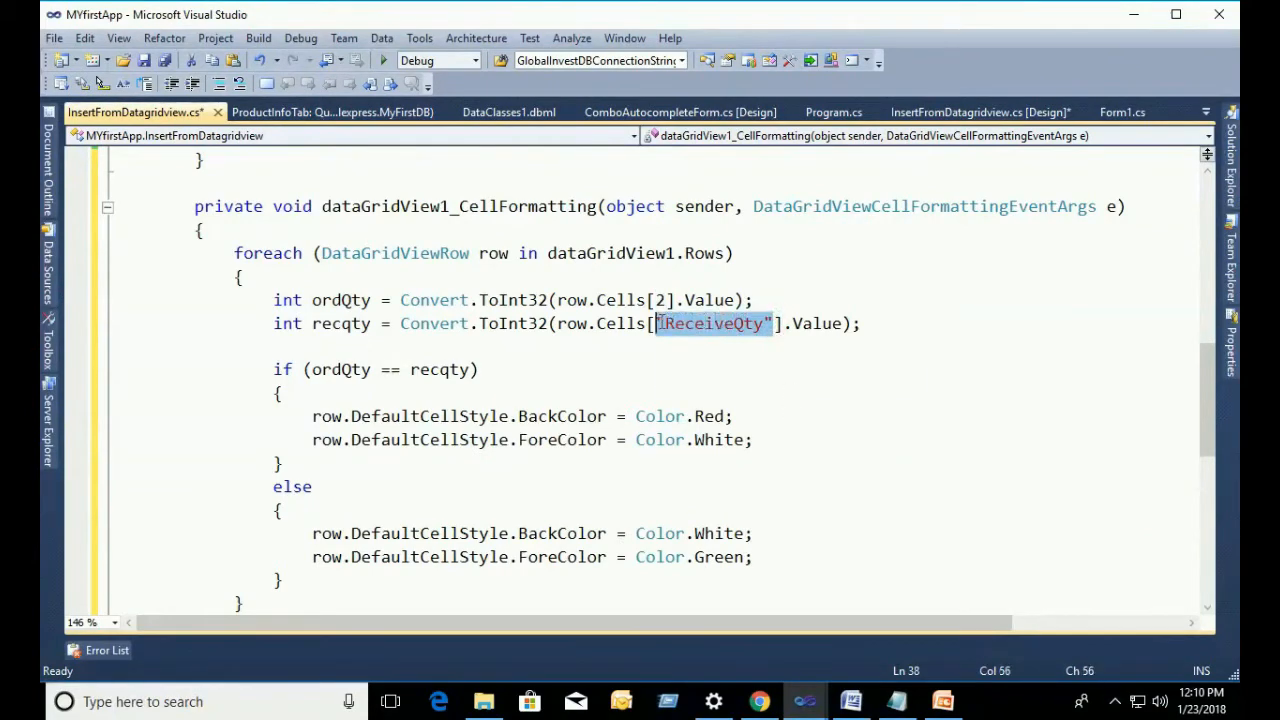
{"action": "type", "text": "3"}
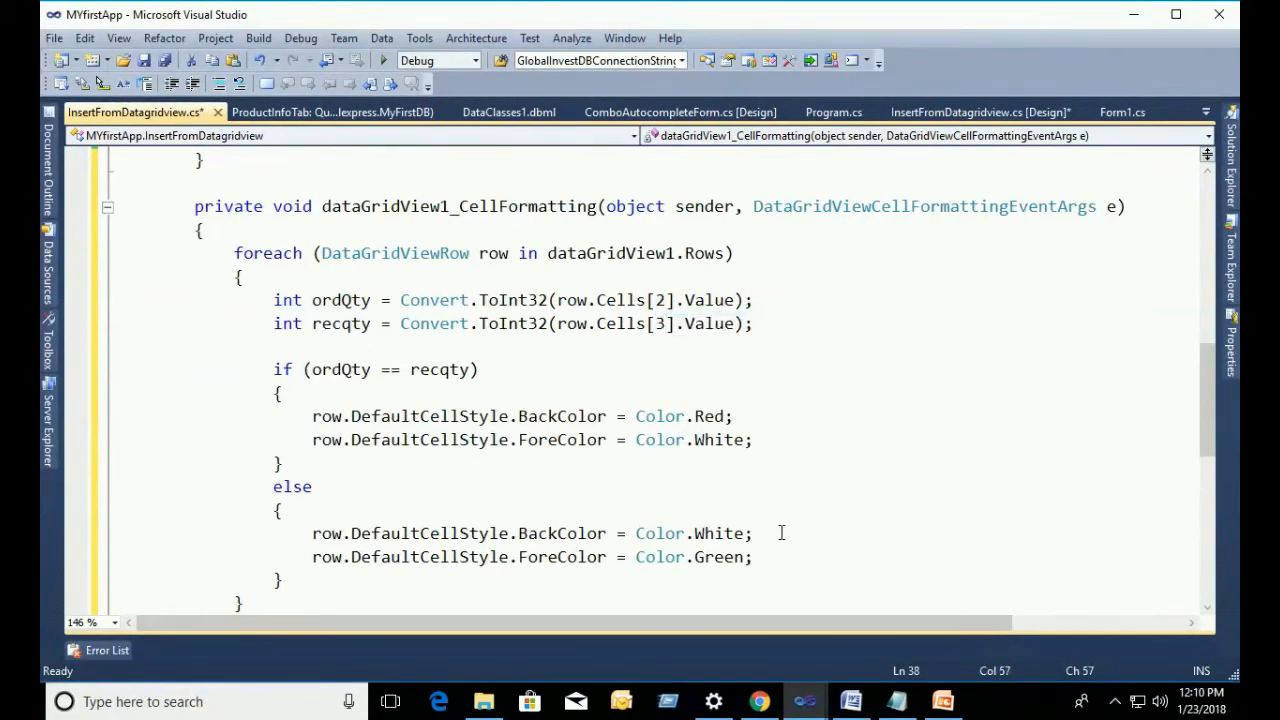
{"action": "mouse_move", "coordinate": [510, 191]}
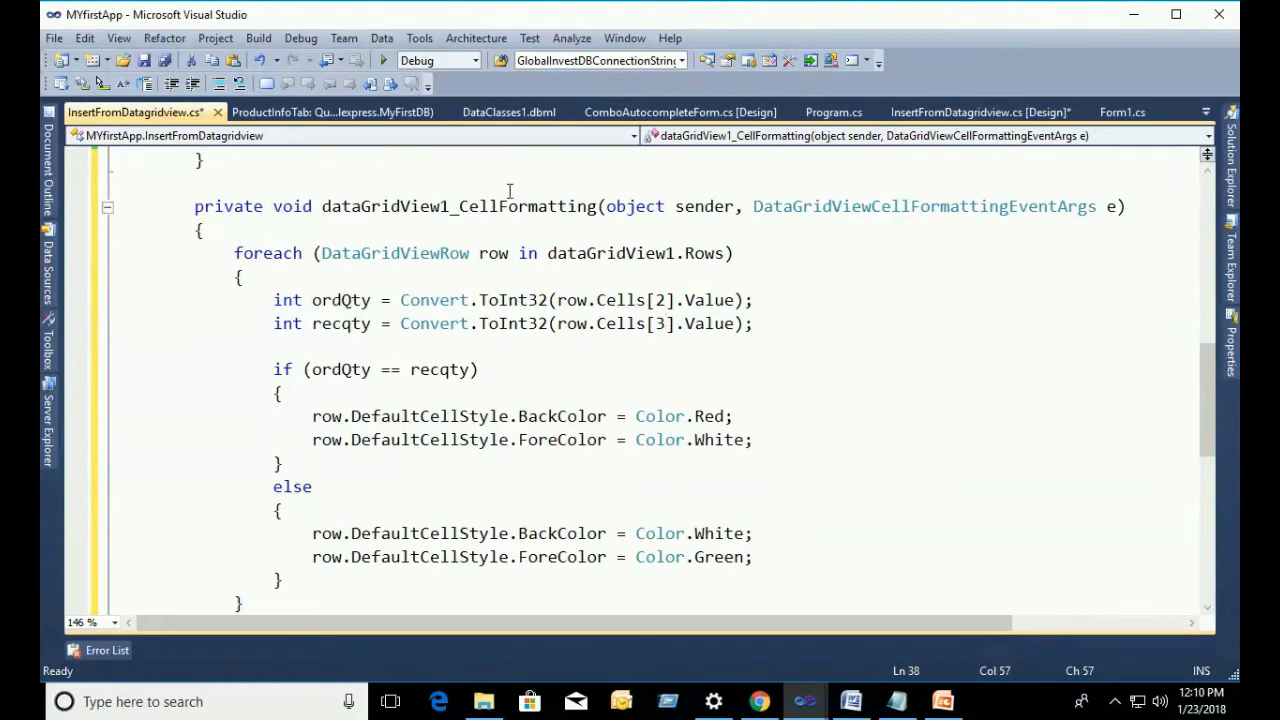
{"action": "left_click", "coordinate": [384, 60]}
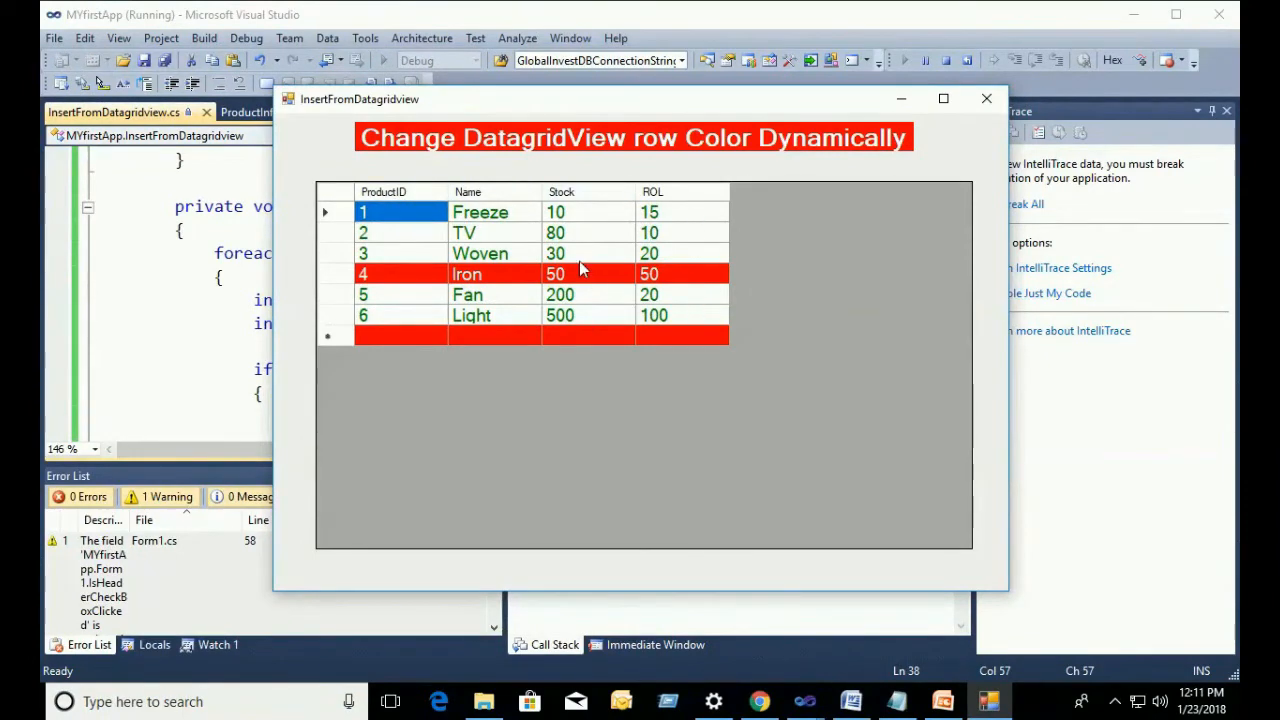
Step: Change TV's Stock to 10 in the running form so its row turns red, then close it
{"action": "left_click", "coordinate": [588, 232]}
{"action": "type", "text": "10"}
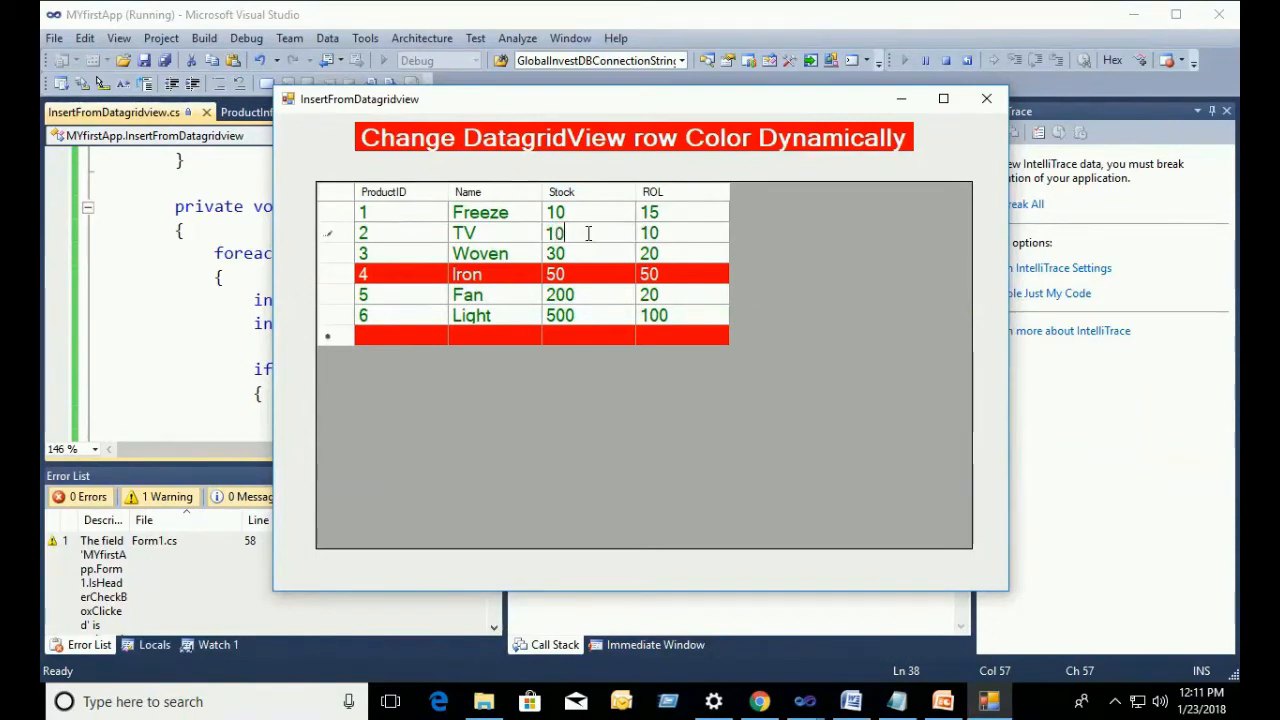
{"action": "left_click", "coordinate": [588, 253]}
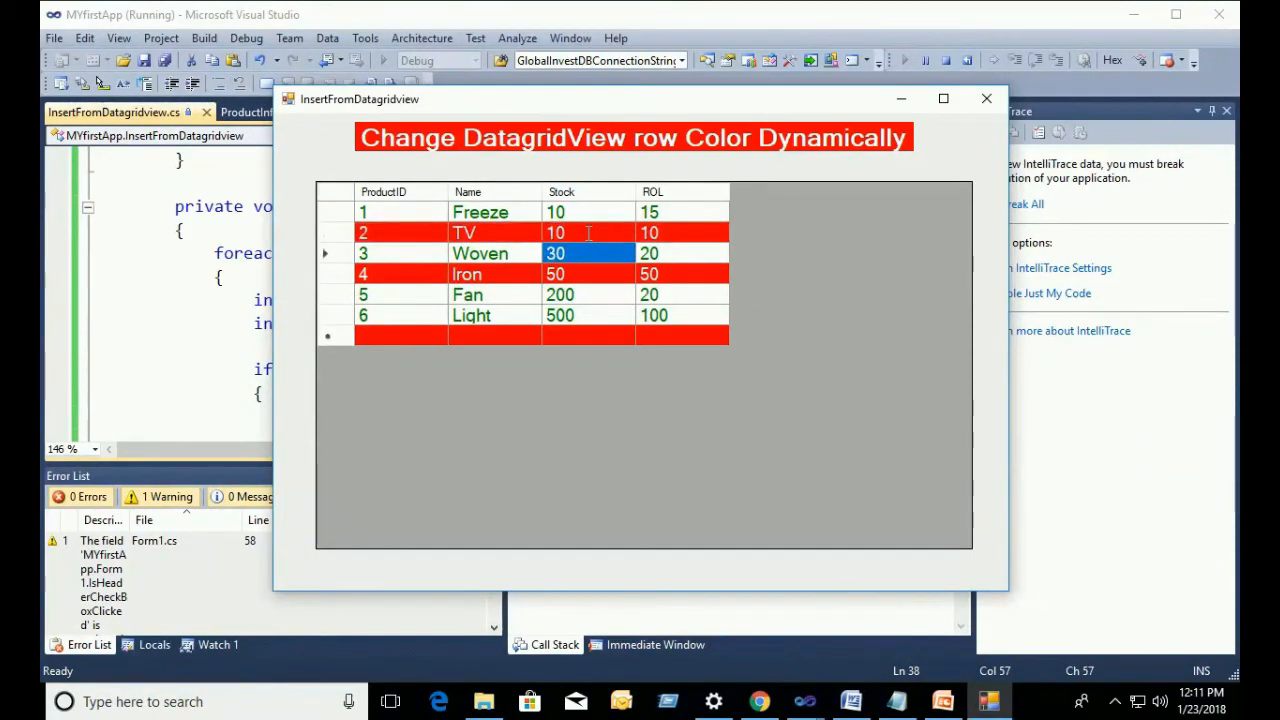
{"action": "left_click", "coordinate": [588, 232]}
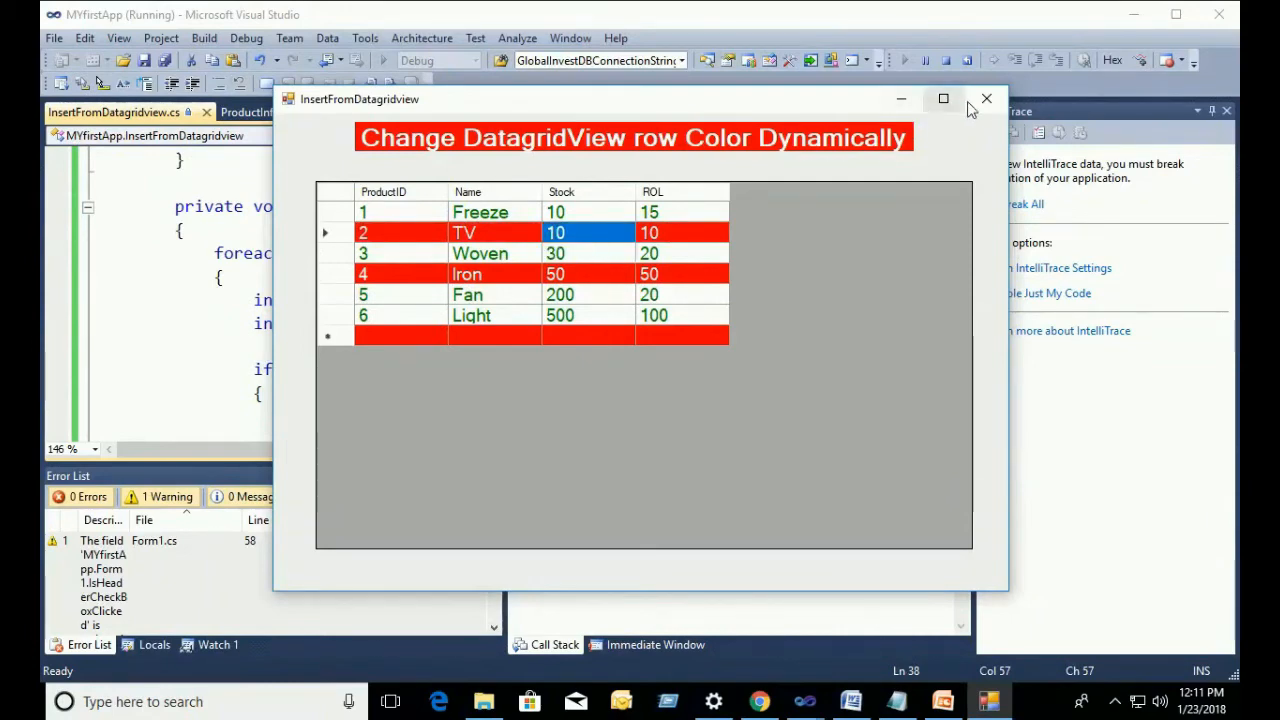
{"action": "left_click", "coordinate": [986, 99]}
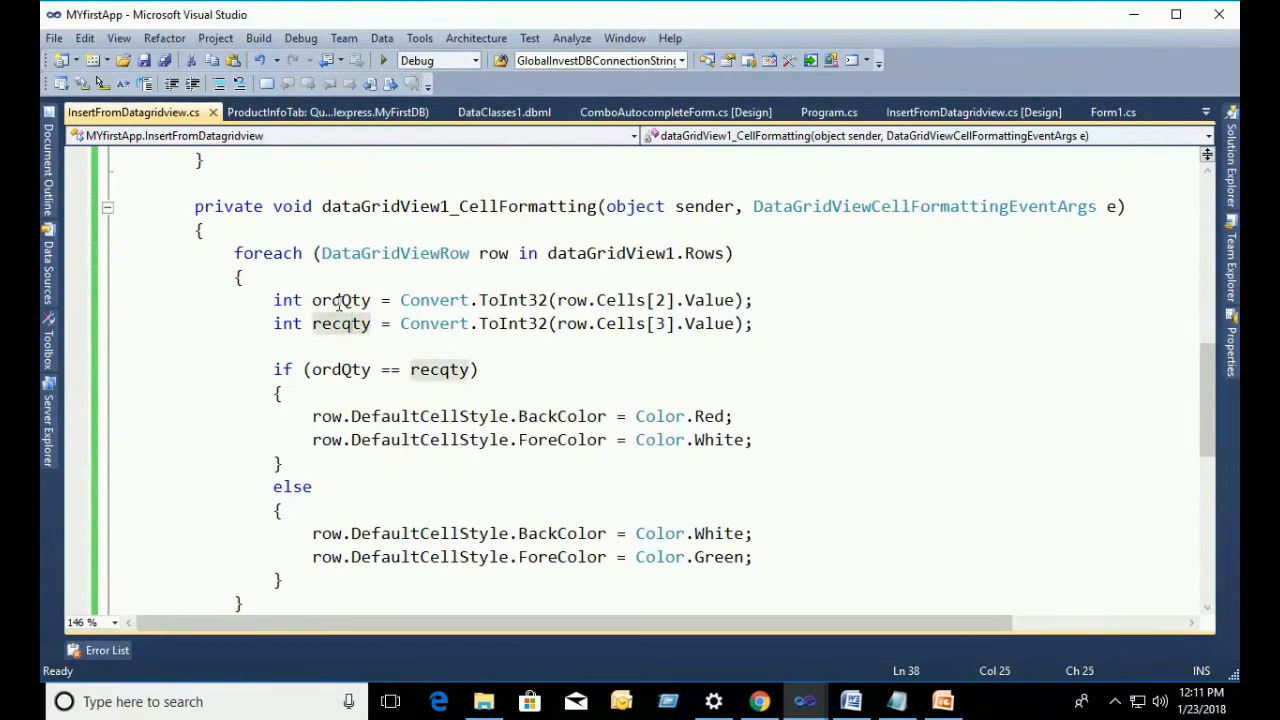
Step: Rename ordQty to Stock and recqty to ROL in the declarations and the if condition
{"action": "double_click", "coordinate": [340, 300]}
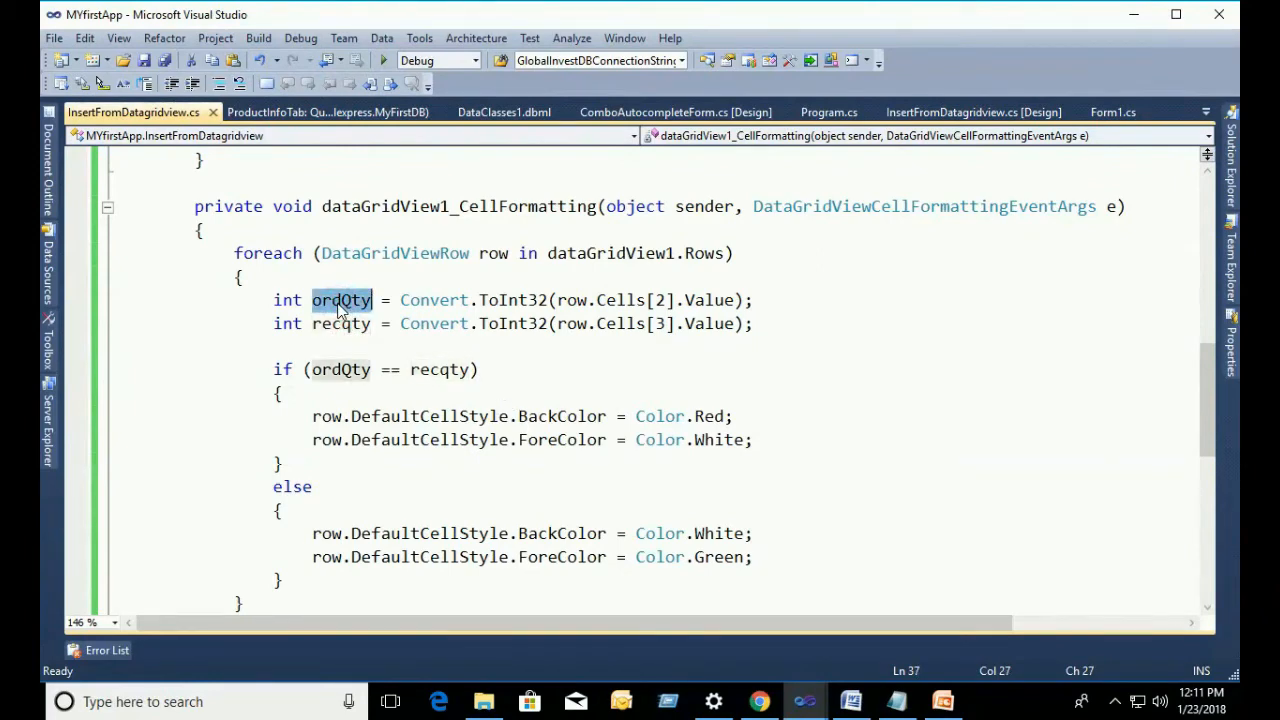
{"action": "type", "text": "Stock"}
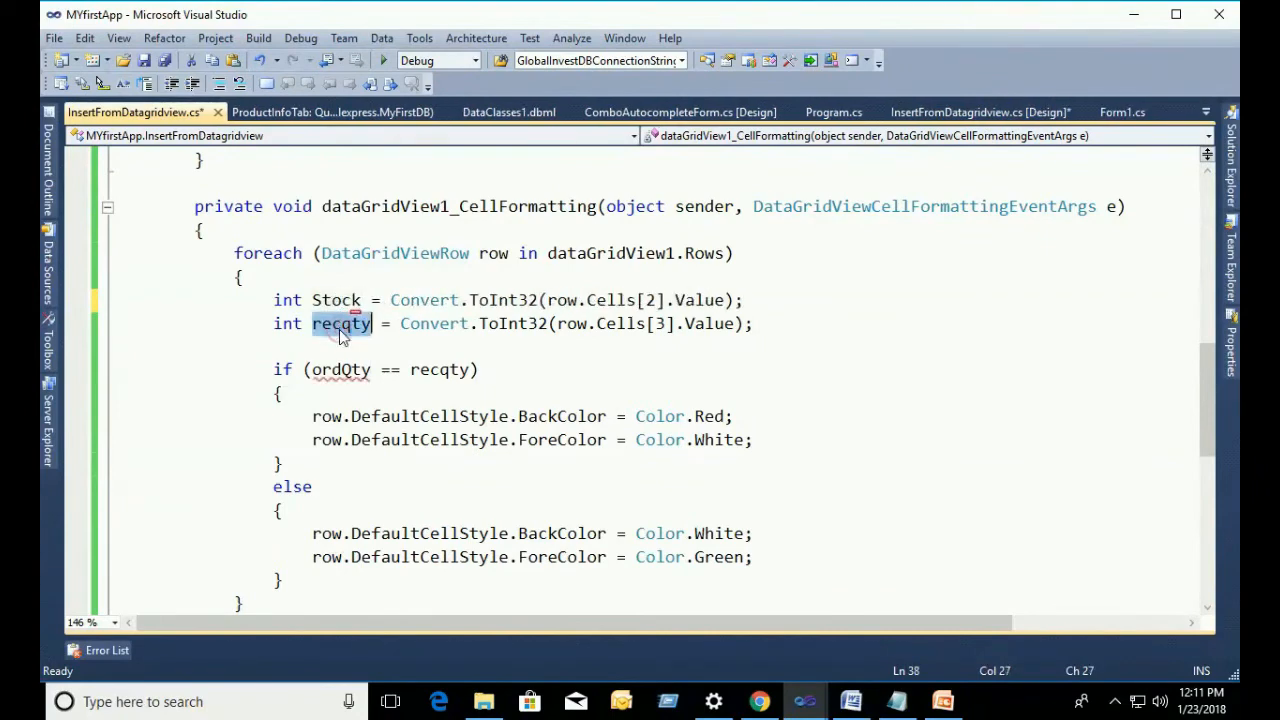
{"action": "type", "text": "ROL"}
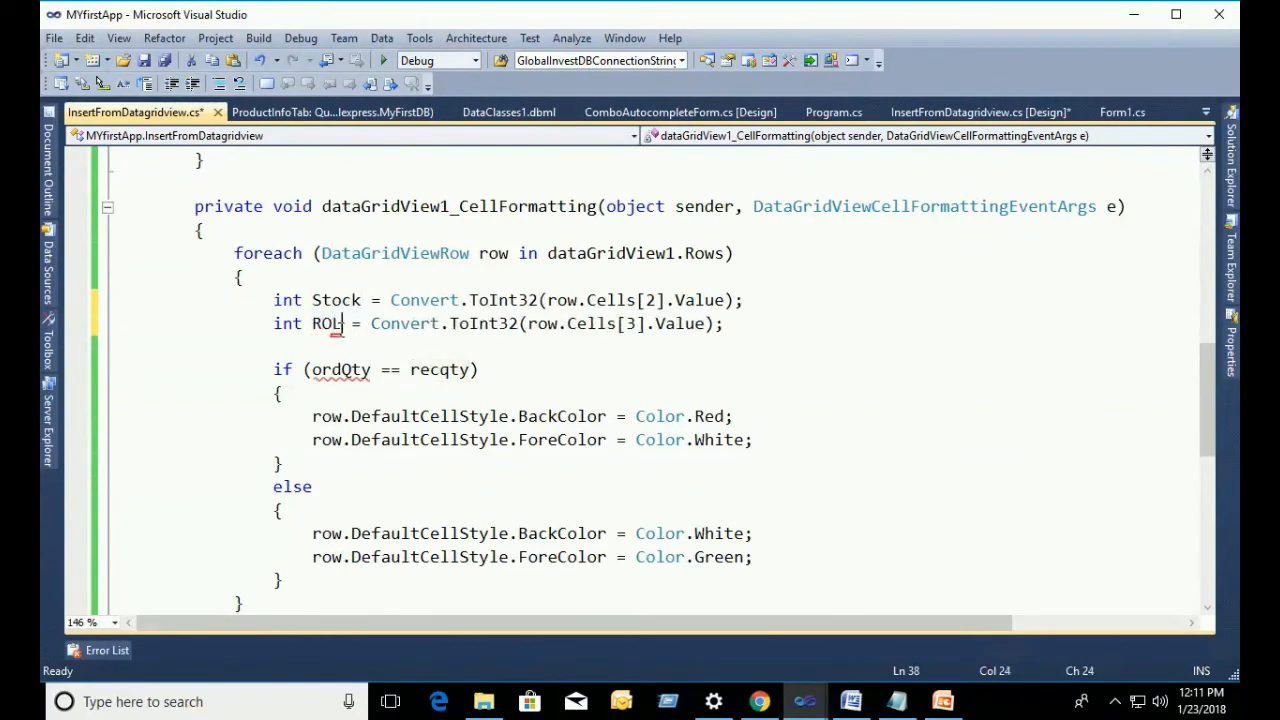
{"action": "double_click", "coordinate": [336, 299]}
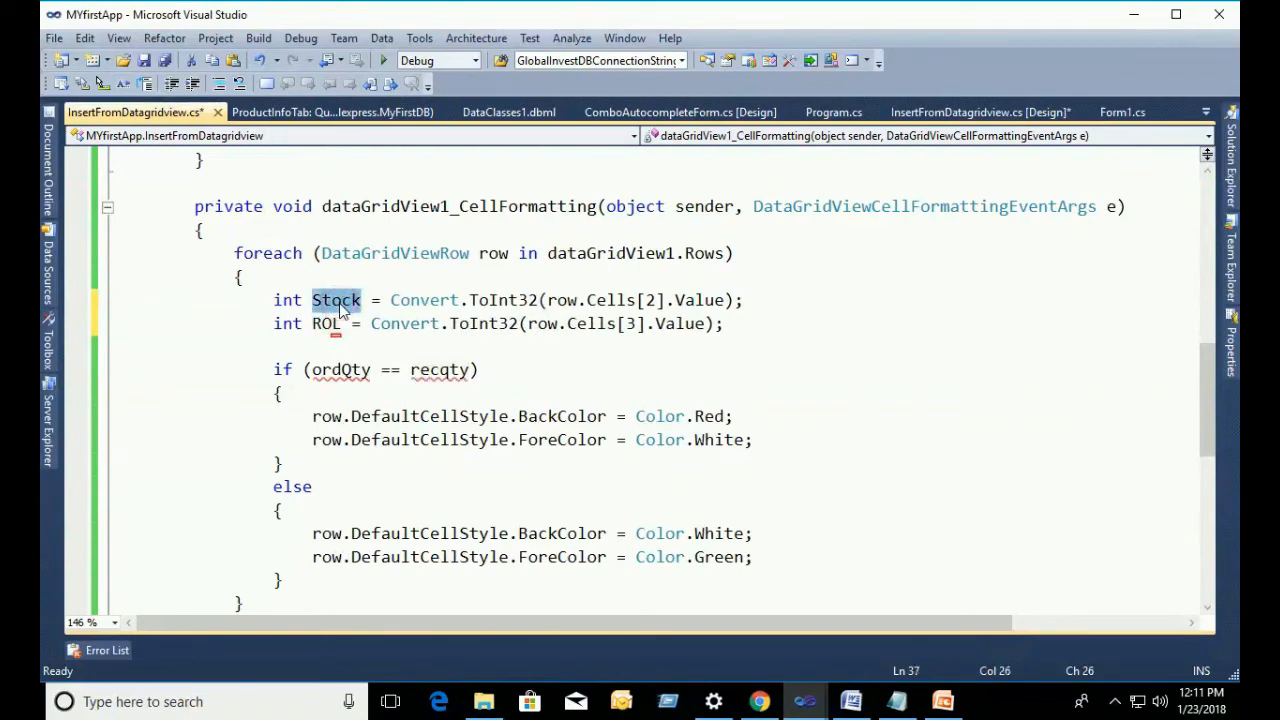
{"action": "type", "text": "Stock"}
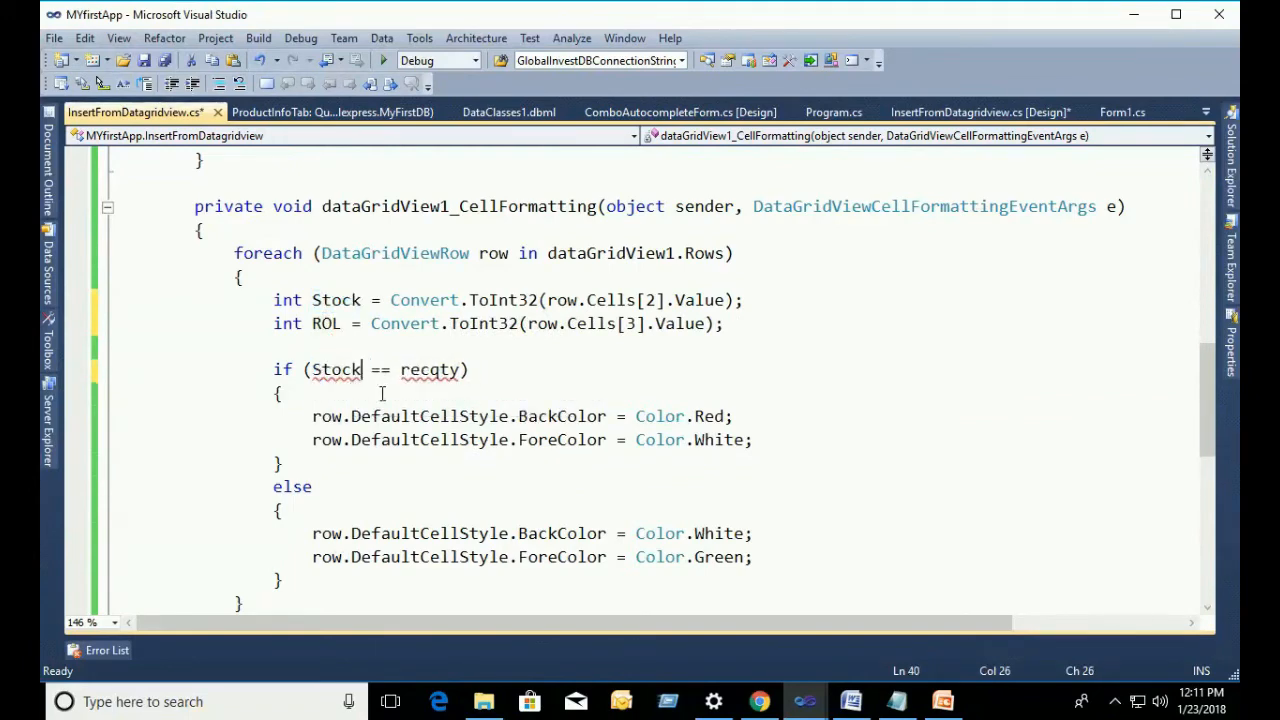
{"action": "double_click", "coordinate": [429, 369]}
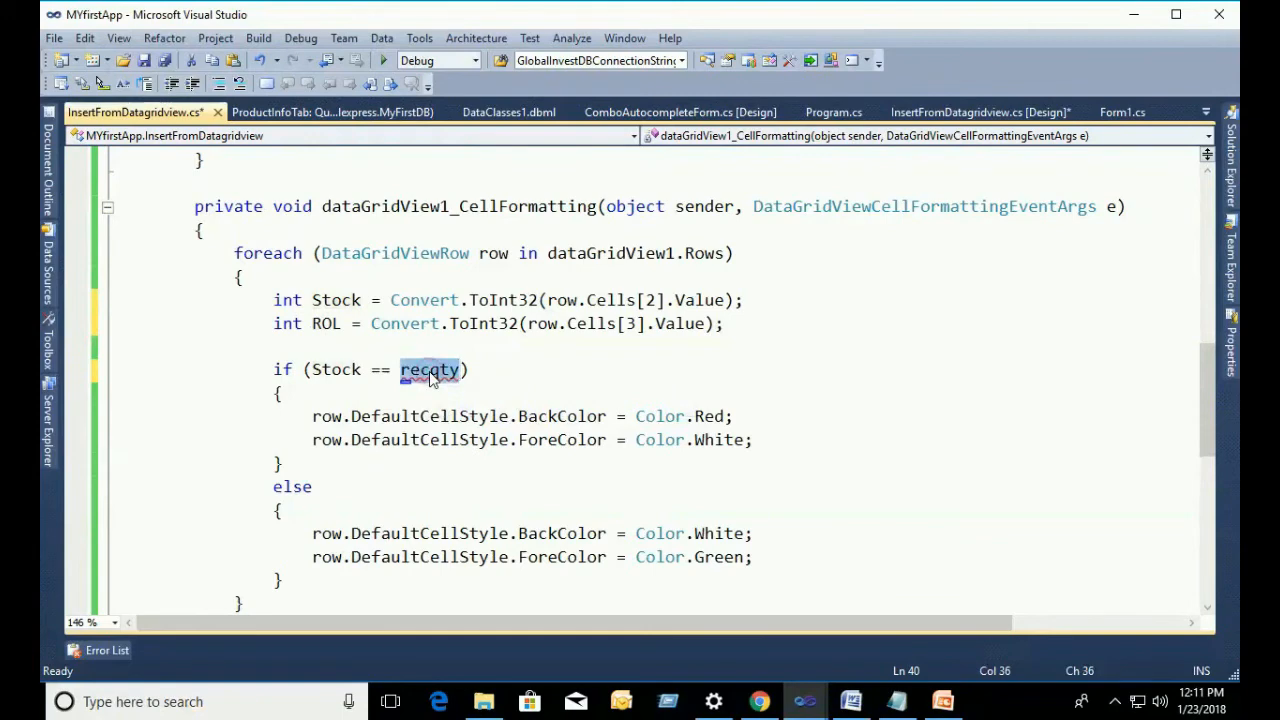
{"action": "type", "text": "ROL"}
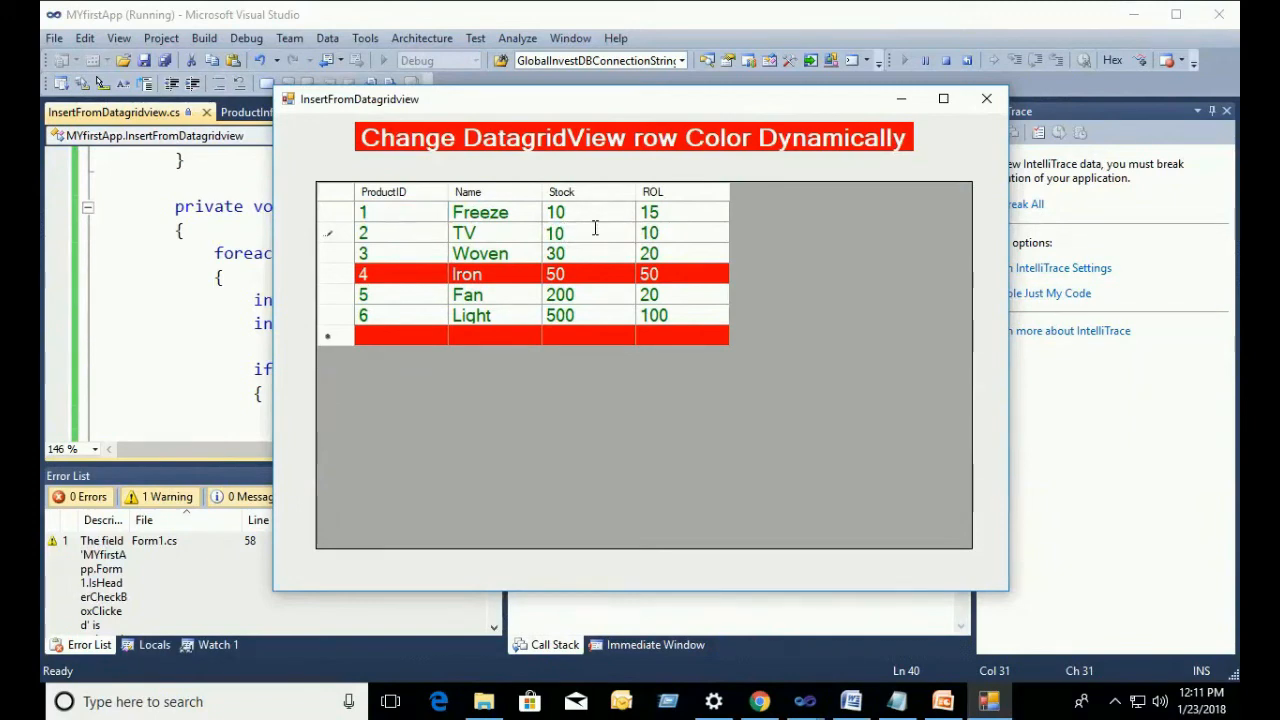
Step: Set Woven's ROL to 30, close the form, and change the condition from == to <=
{"action": "left_click", "coordinate": [560, 253]}
{"action": "type", "text": "30"}
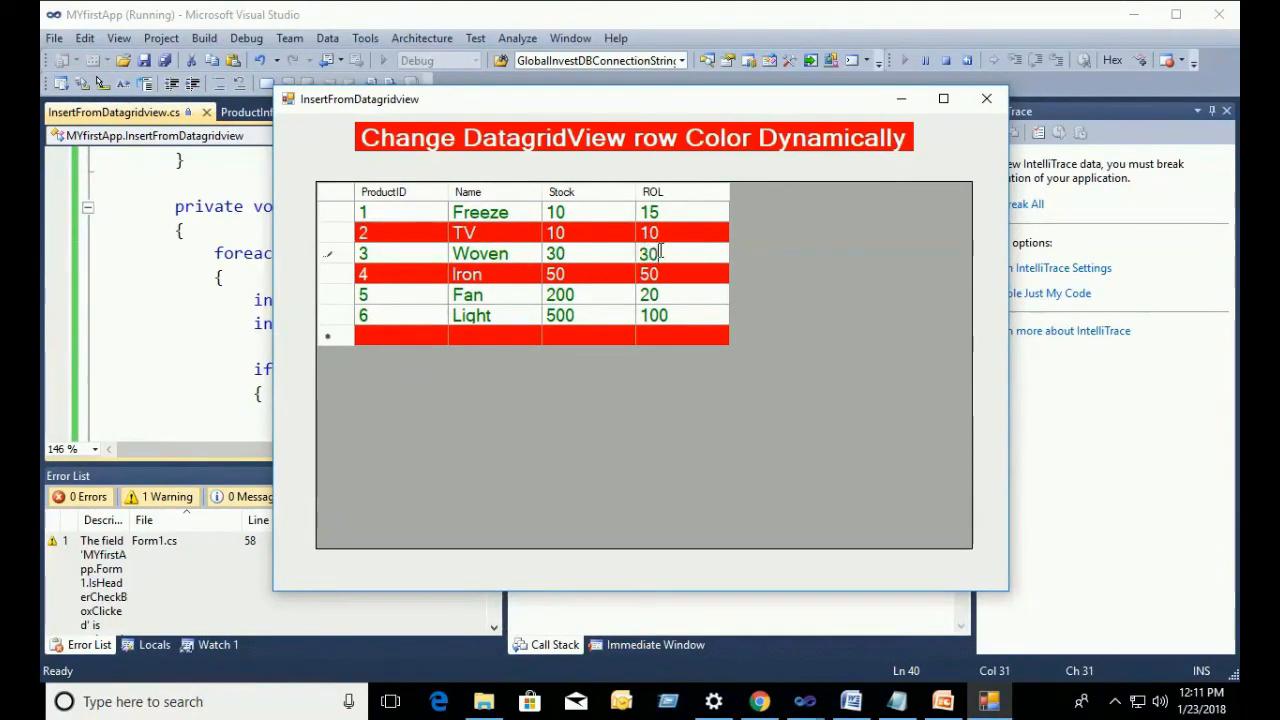
{"action": "left_click", "coordinate": [682, 294]}
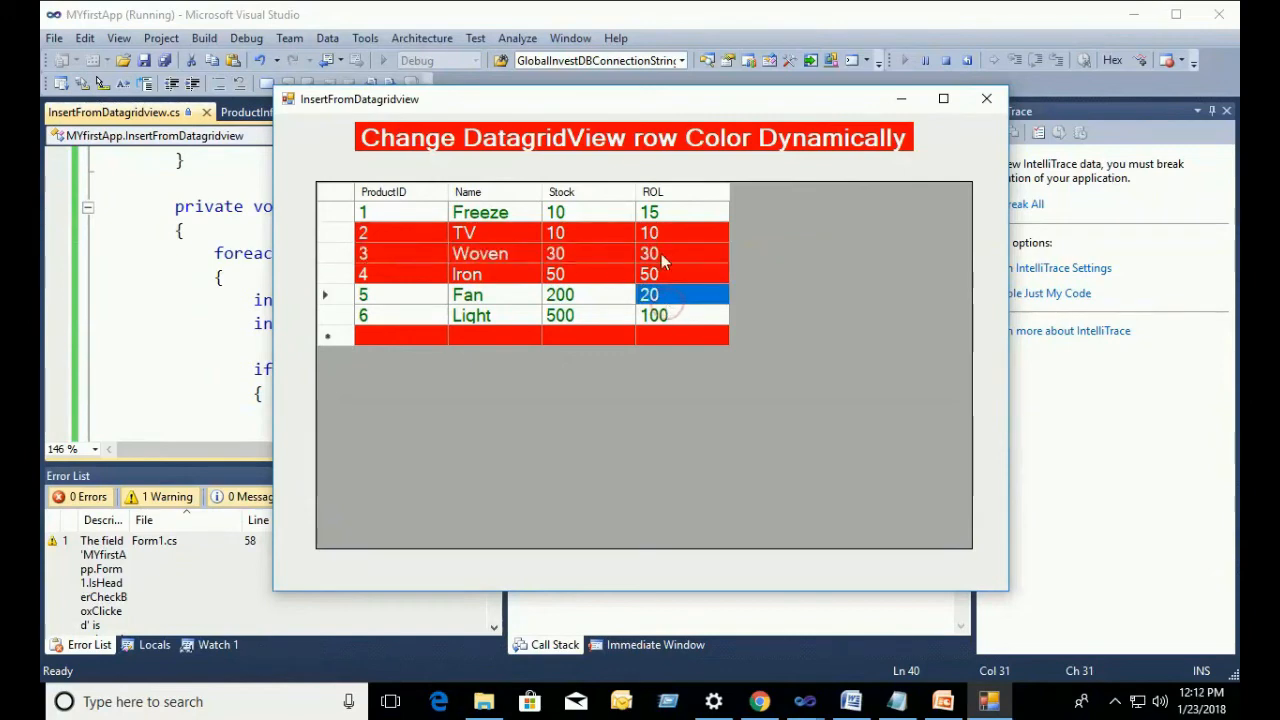
{"action": "left_click", "coordinate": [986, 98]}
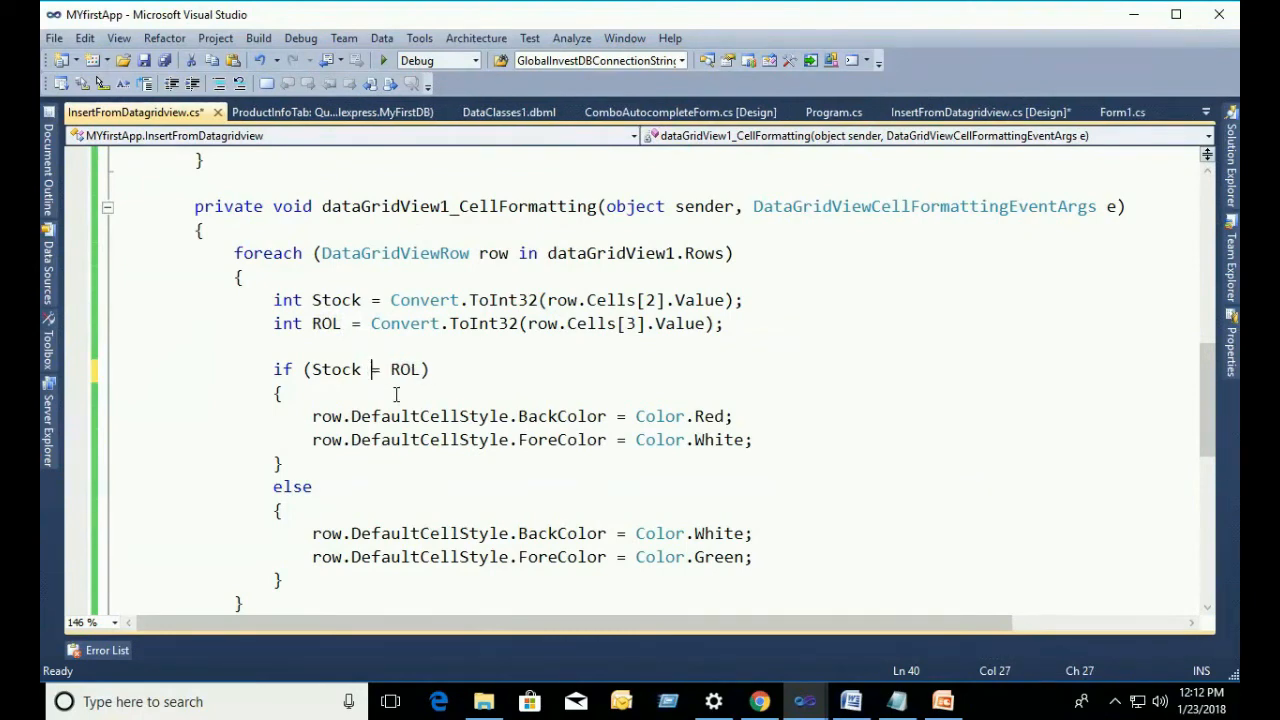
{"action": "type", "text": "<"}
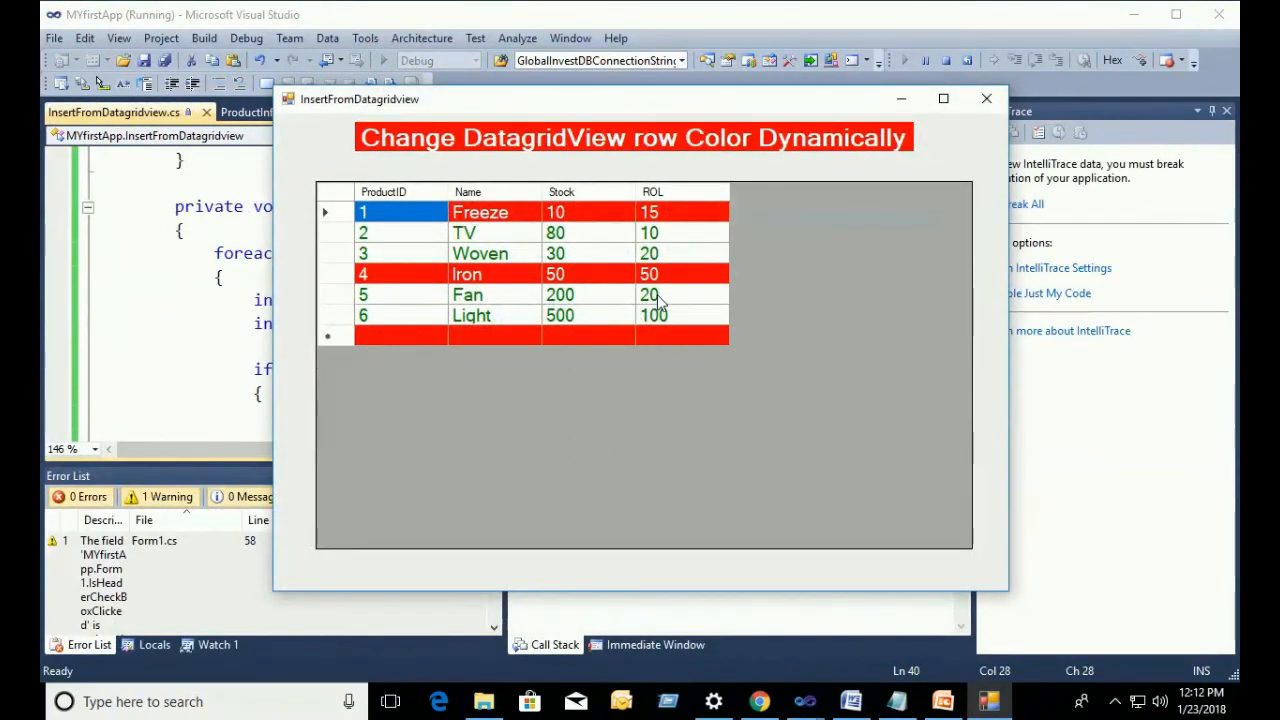
Step: Change Fan's Stock to 10 so its row turns red, then close the running form
{"action": "left_click", "coordinate": [560, 294]}
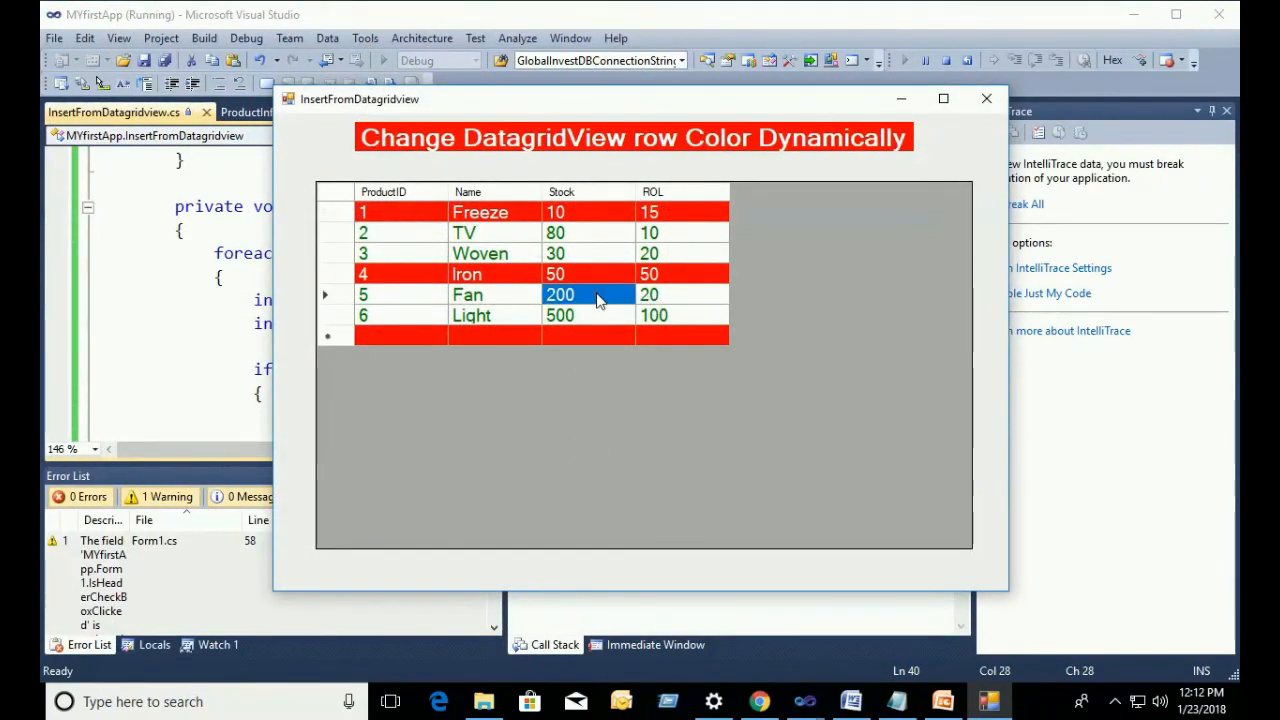
{"action": "type", "text": "10"}
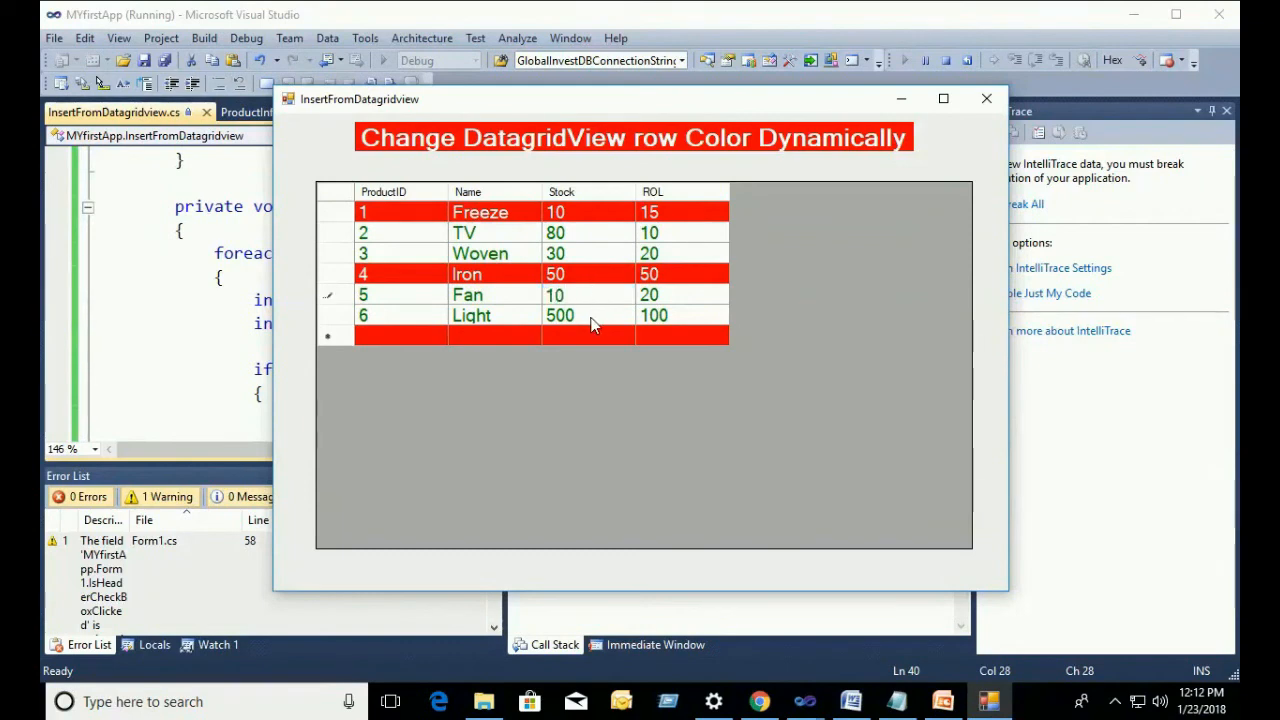
{"action": "left_click", "coordinate": [555, 294]}
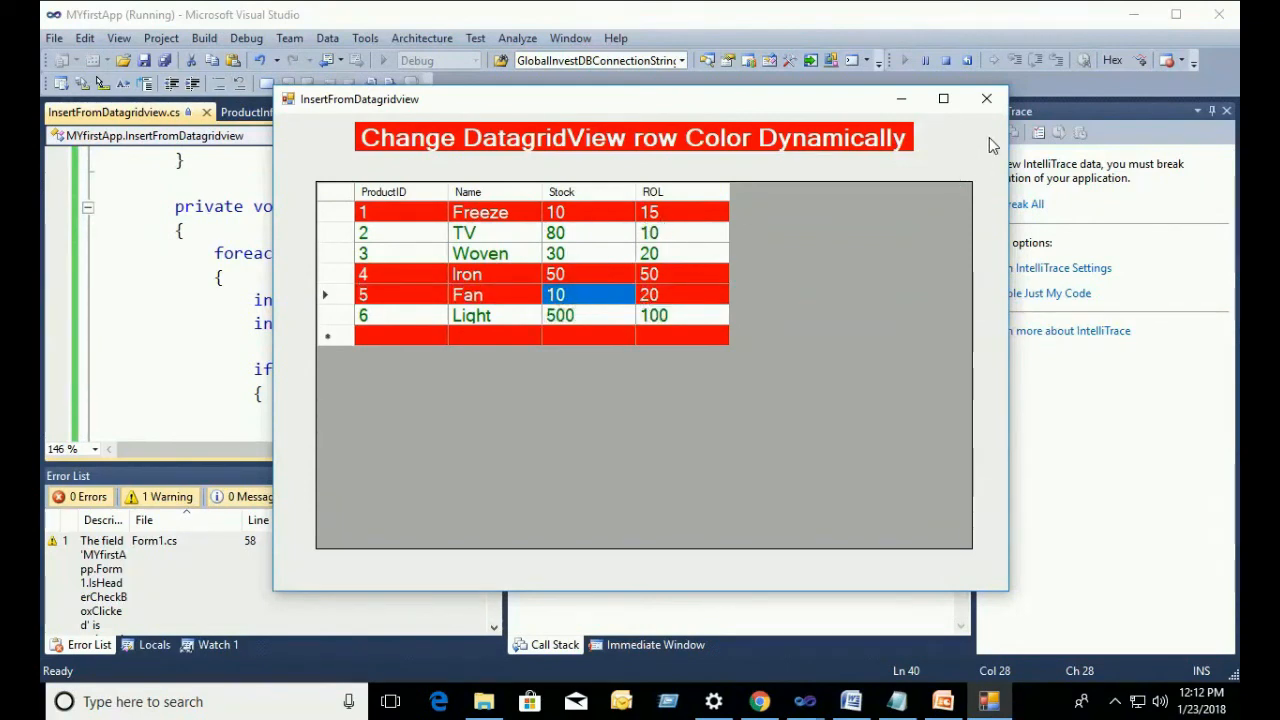
{"action": "left_click", "coordinate": [986, 98]}
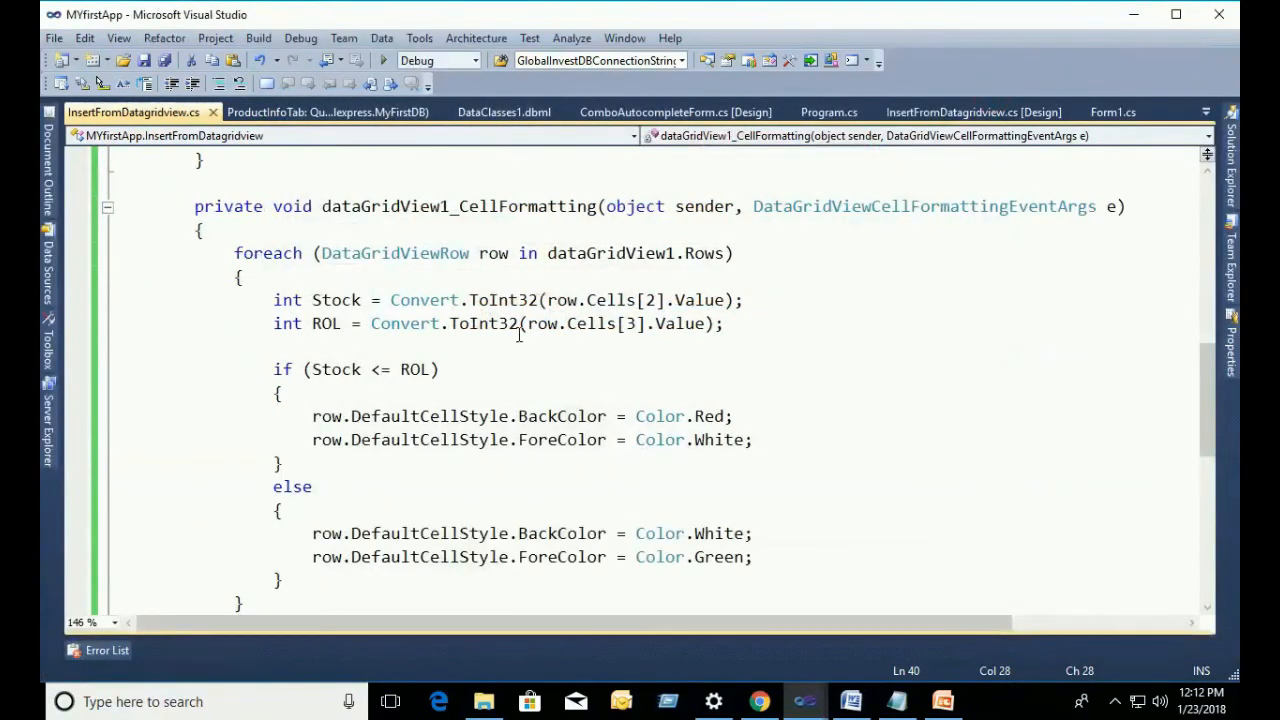